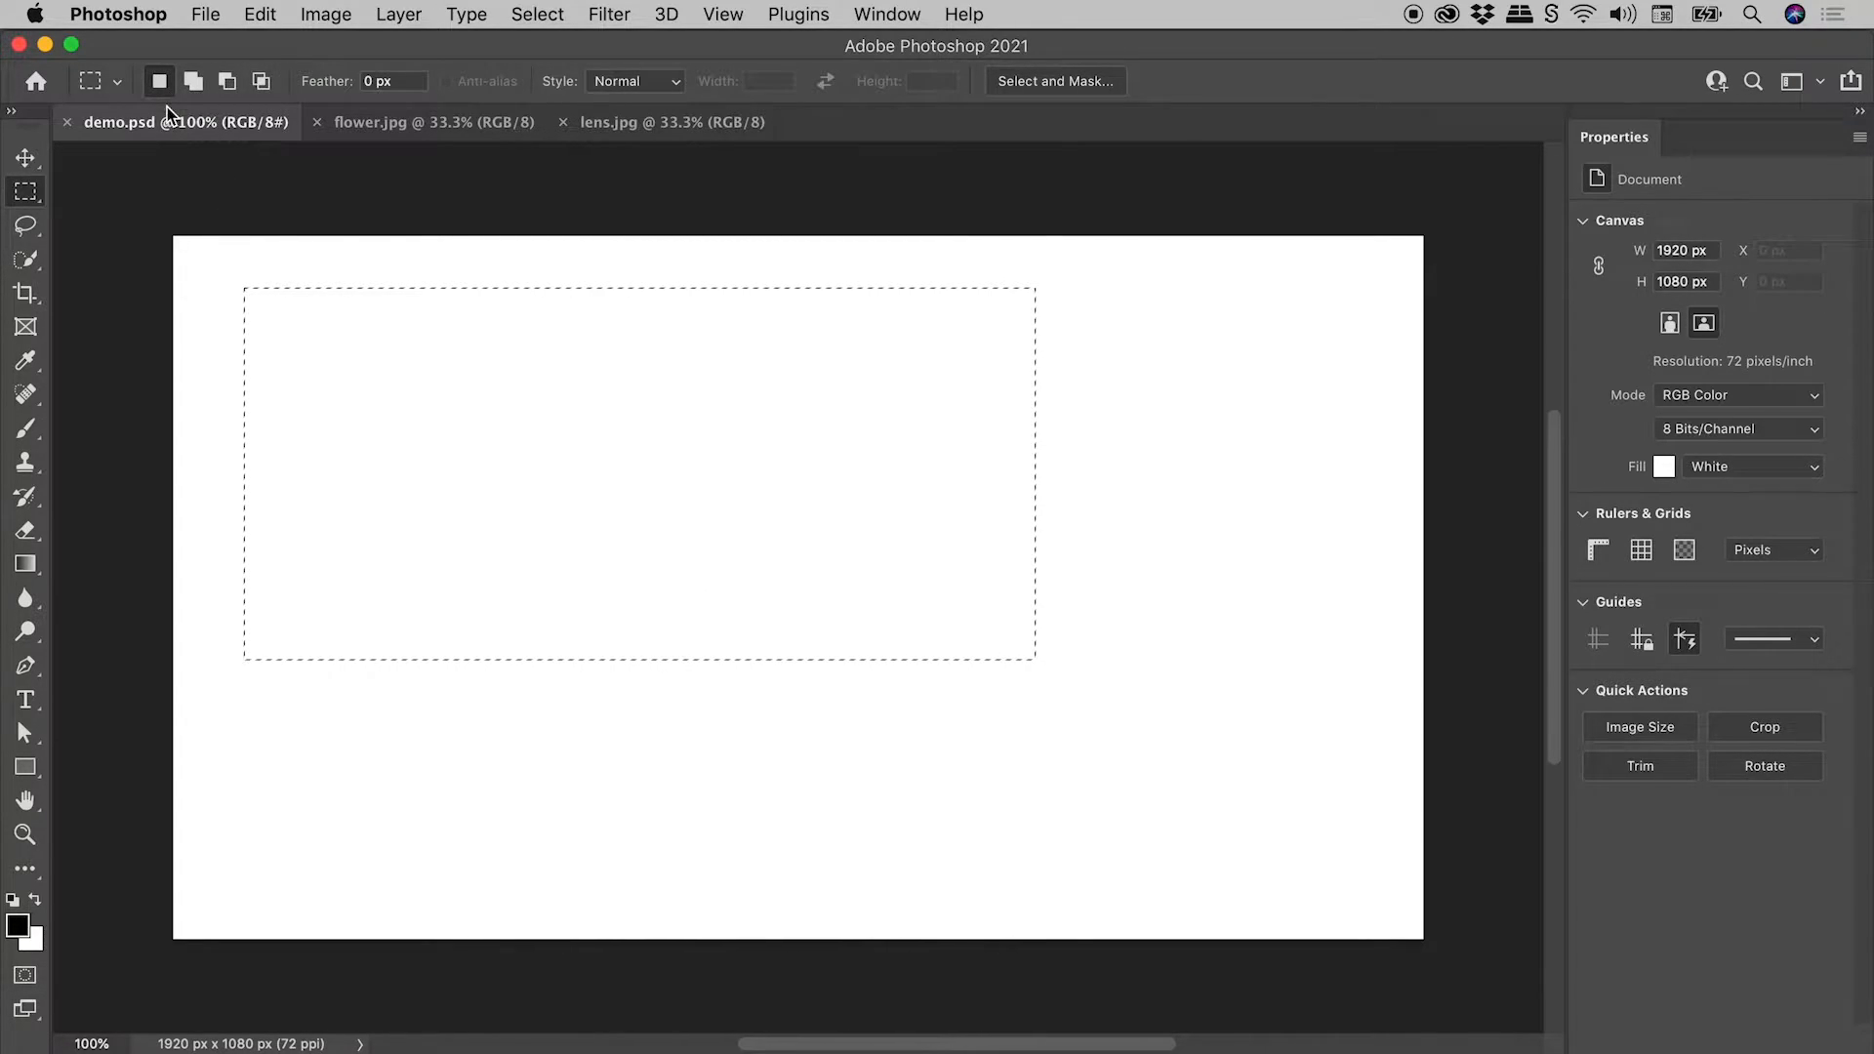
pyautogui.moveTo(158, 80)
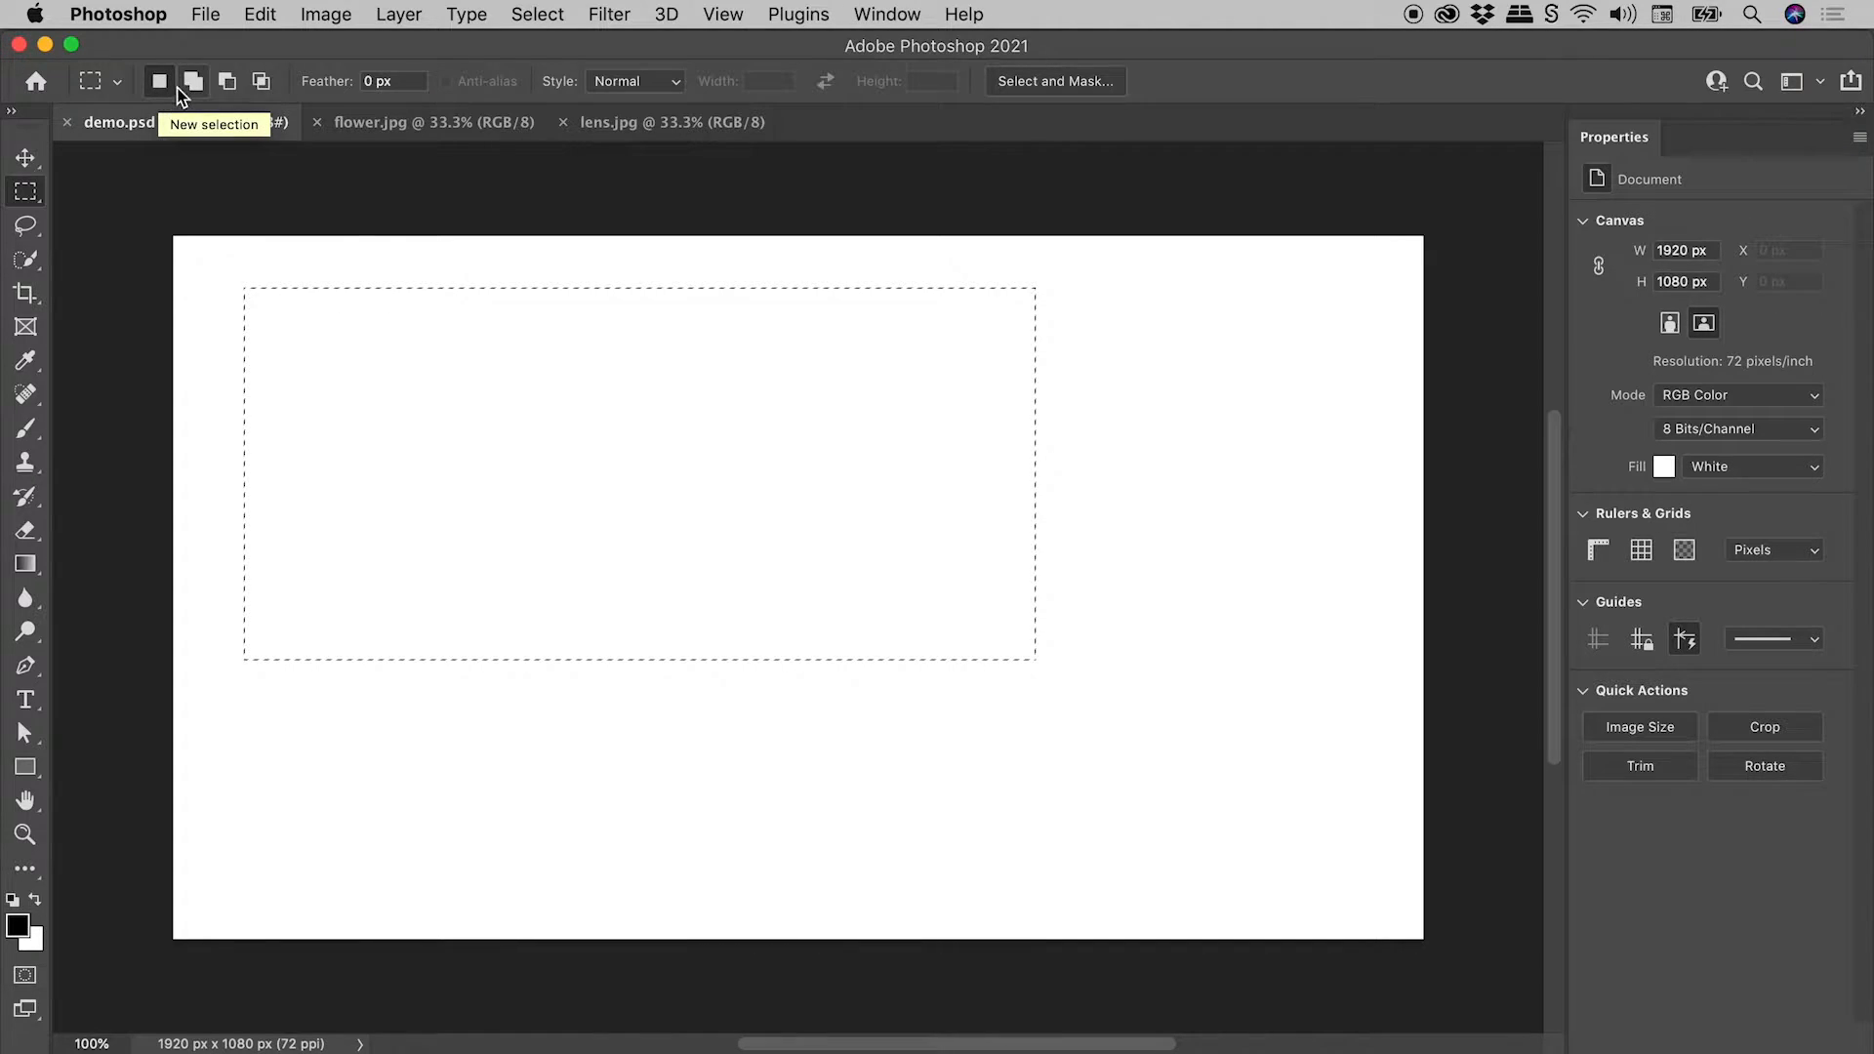
pyautogui.moveTo(193, 82)
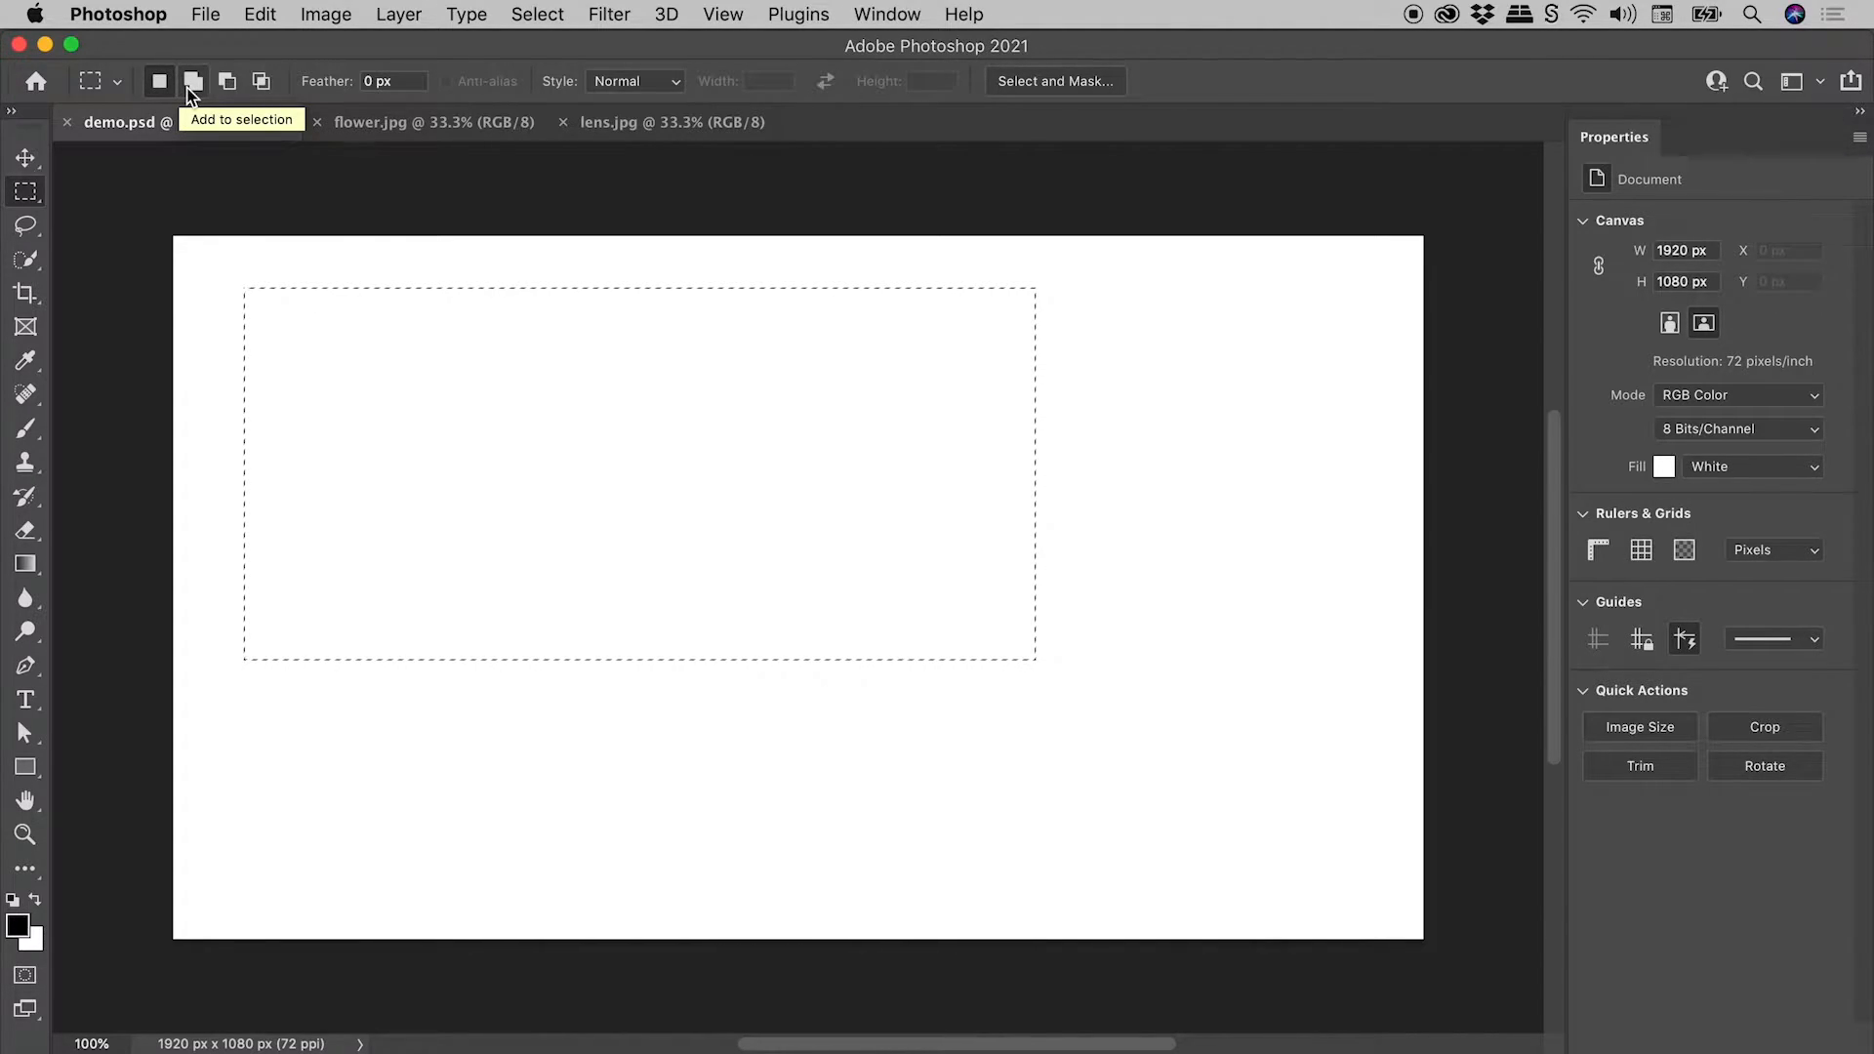
pyautogui.moveTo(226, 82)
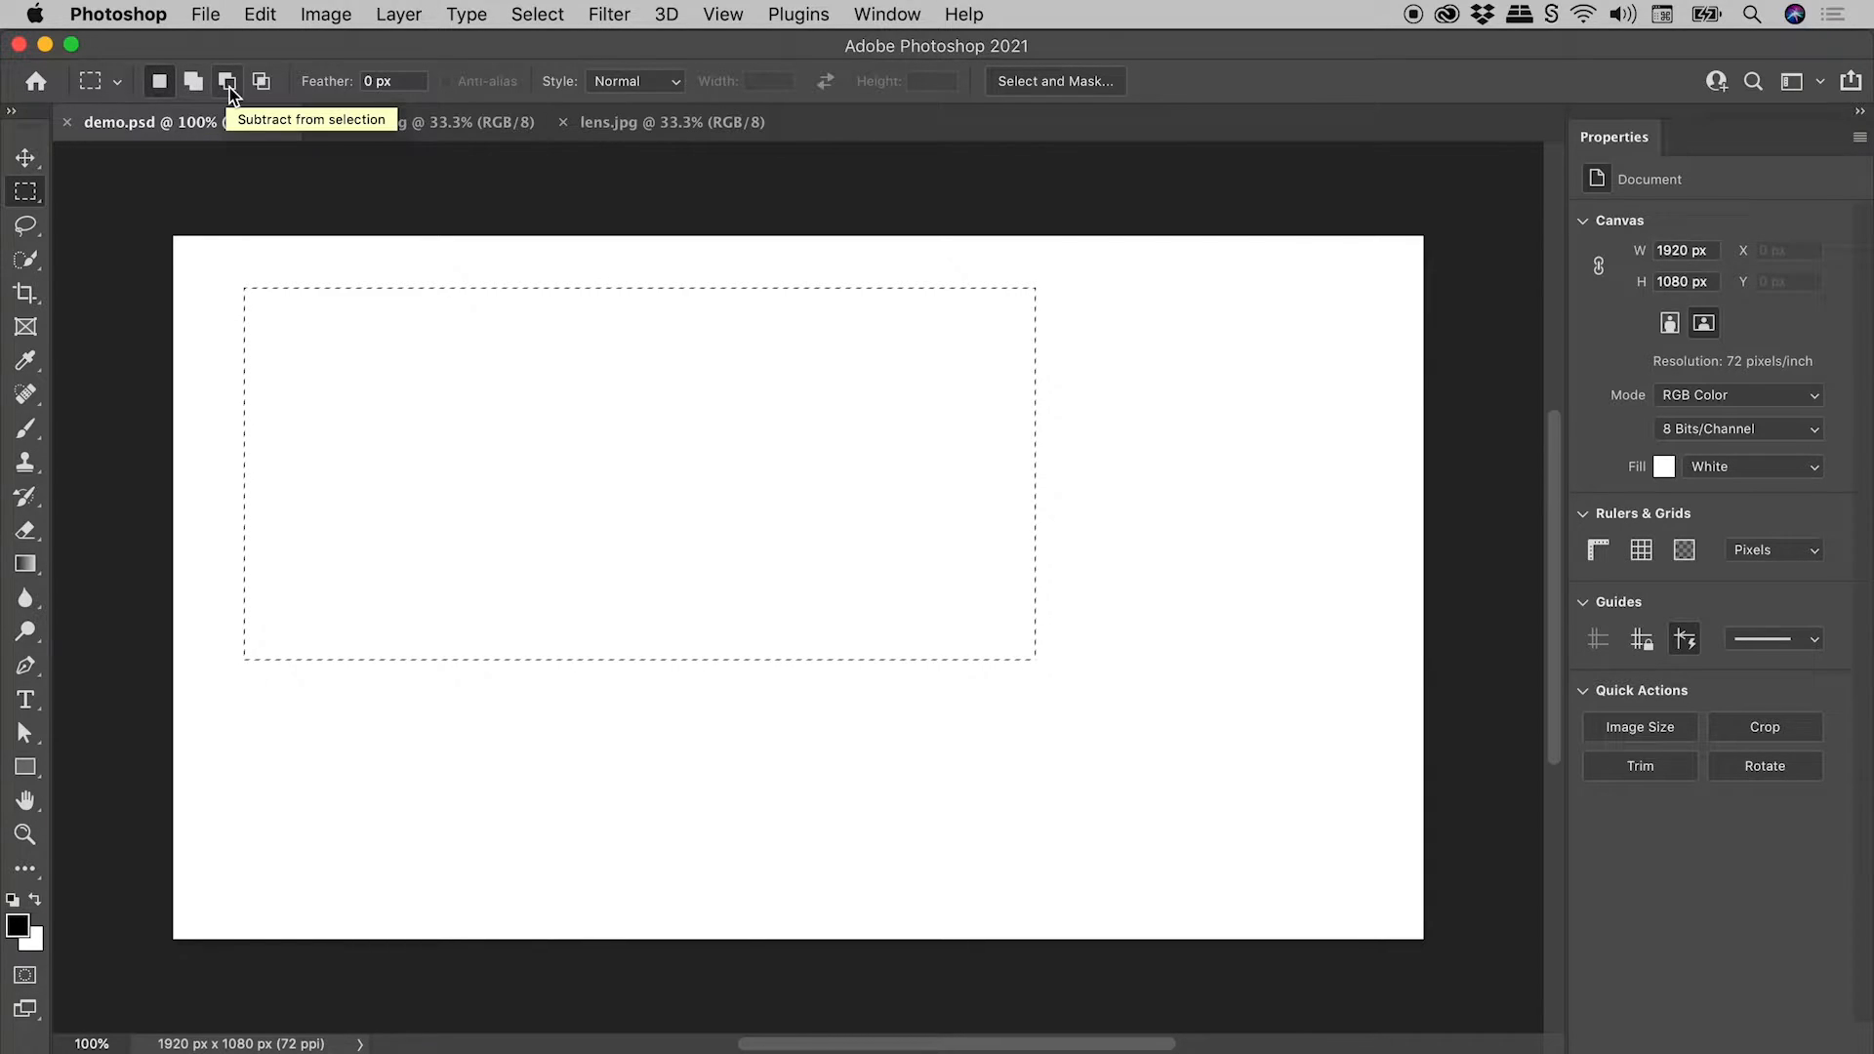
pyautogui.moveTo(262, 82)
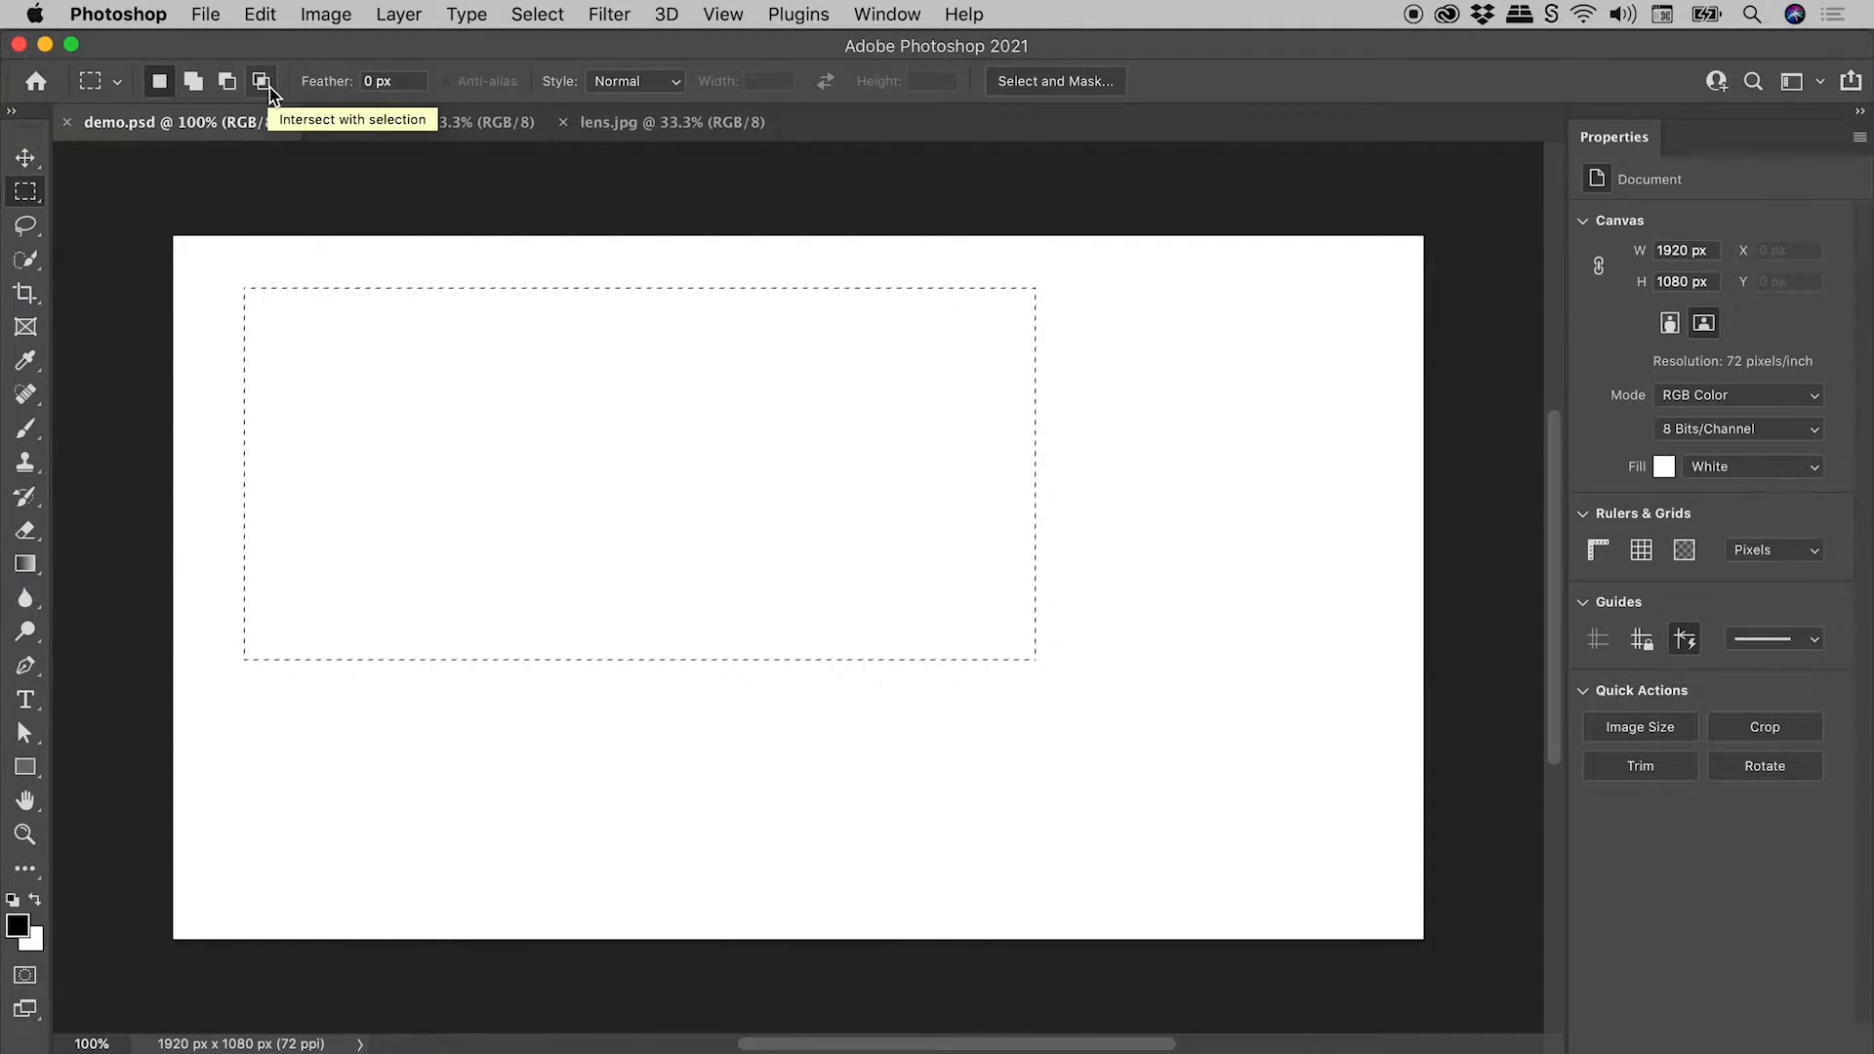
pyautogui.moveTo(226, 82)
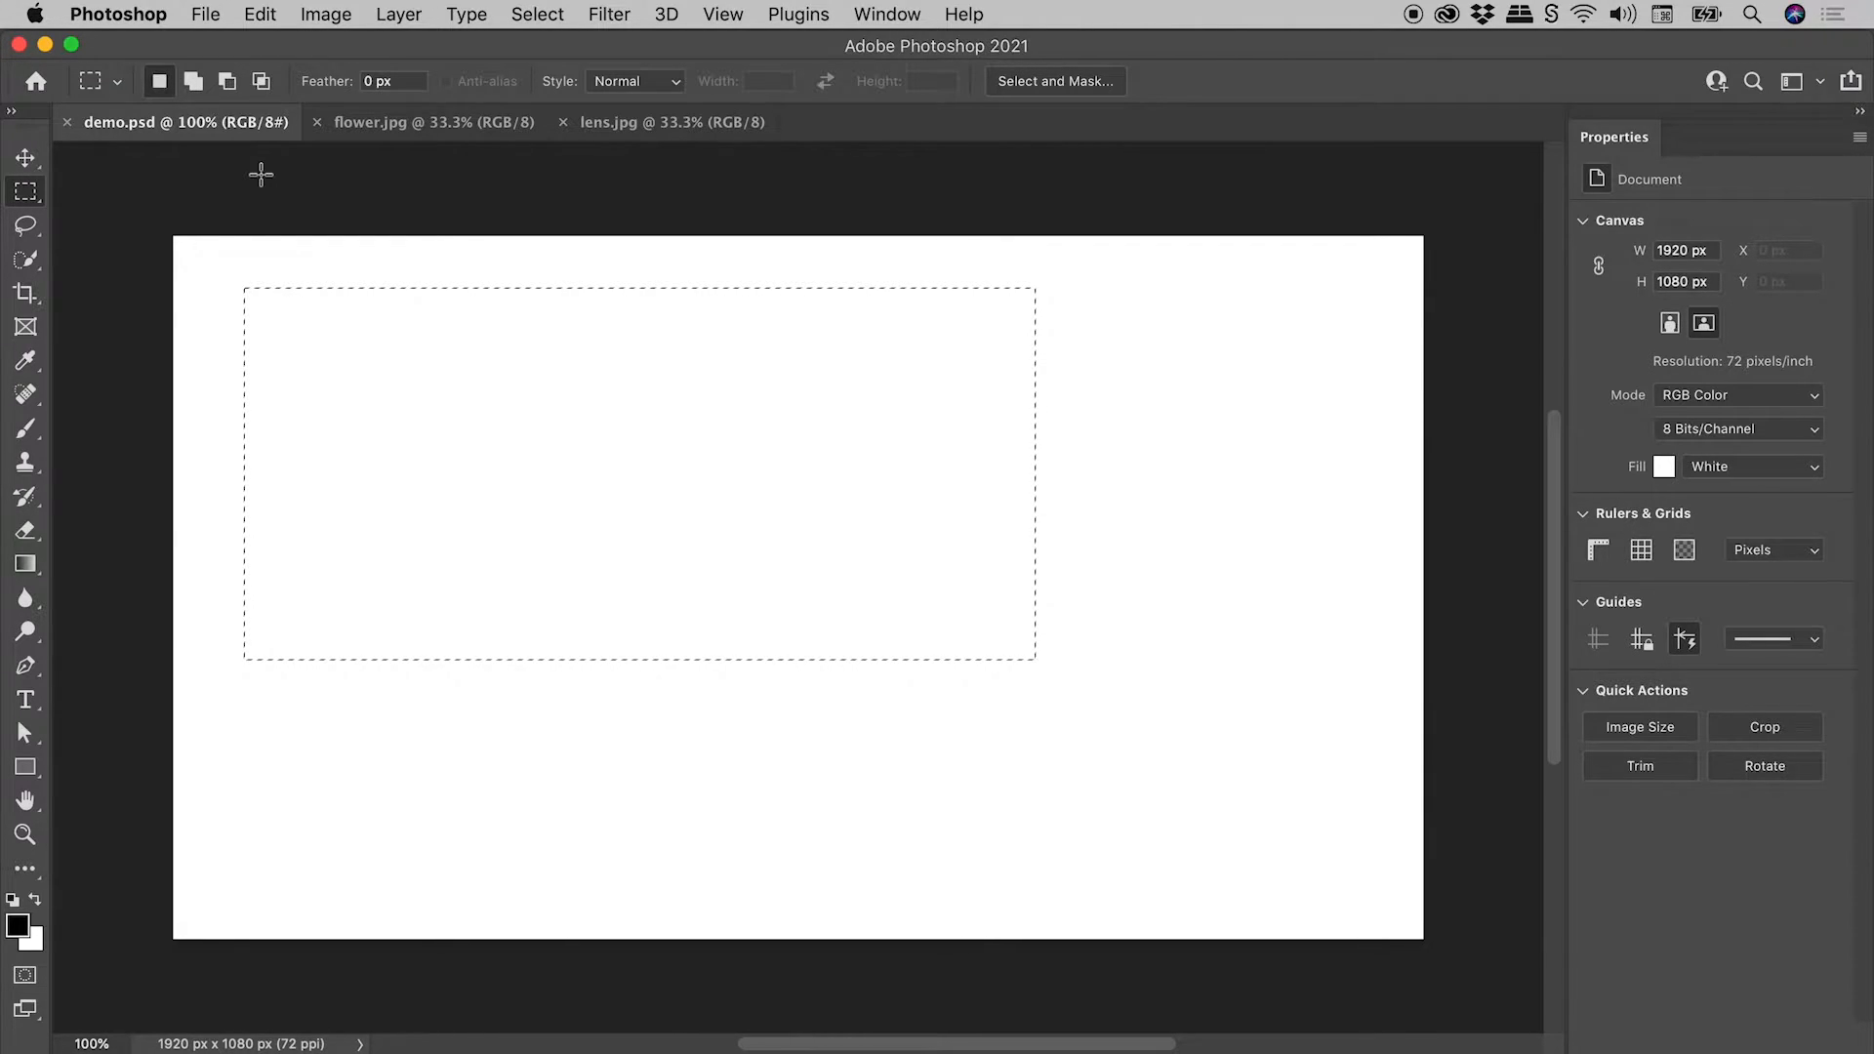
pyautogui.moveTo(390, 490)
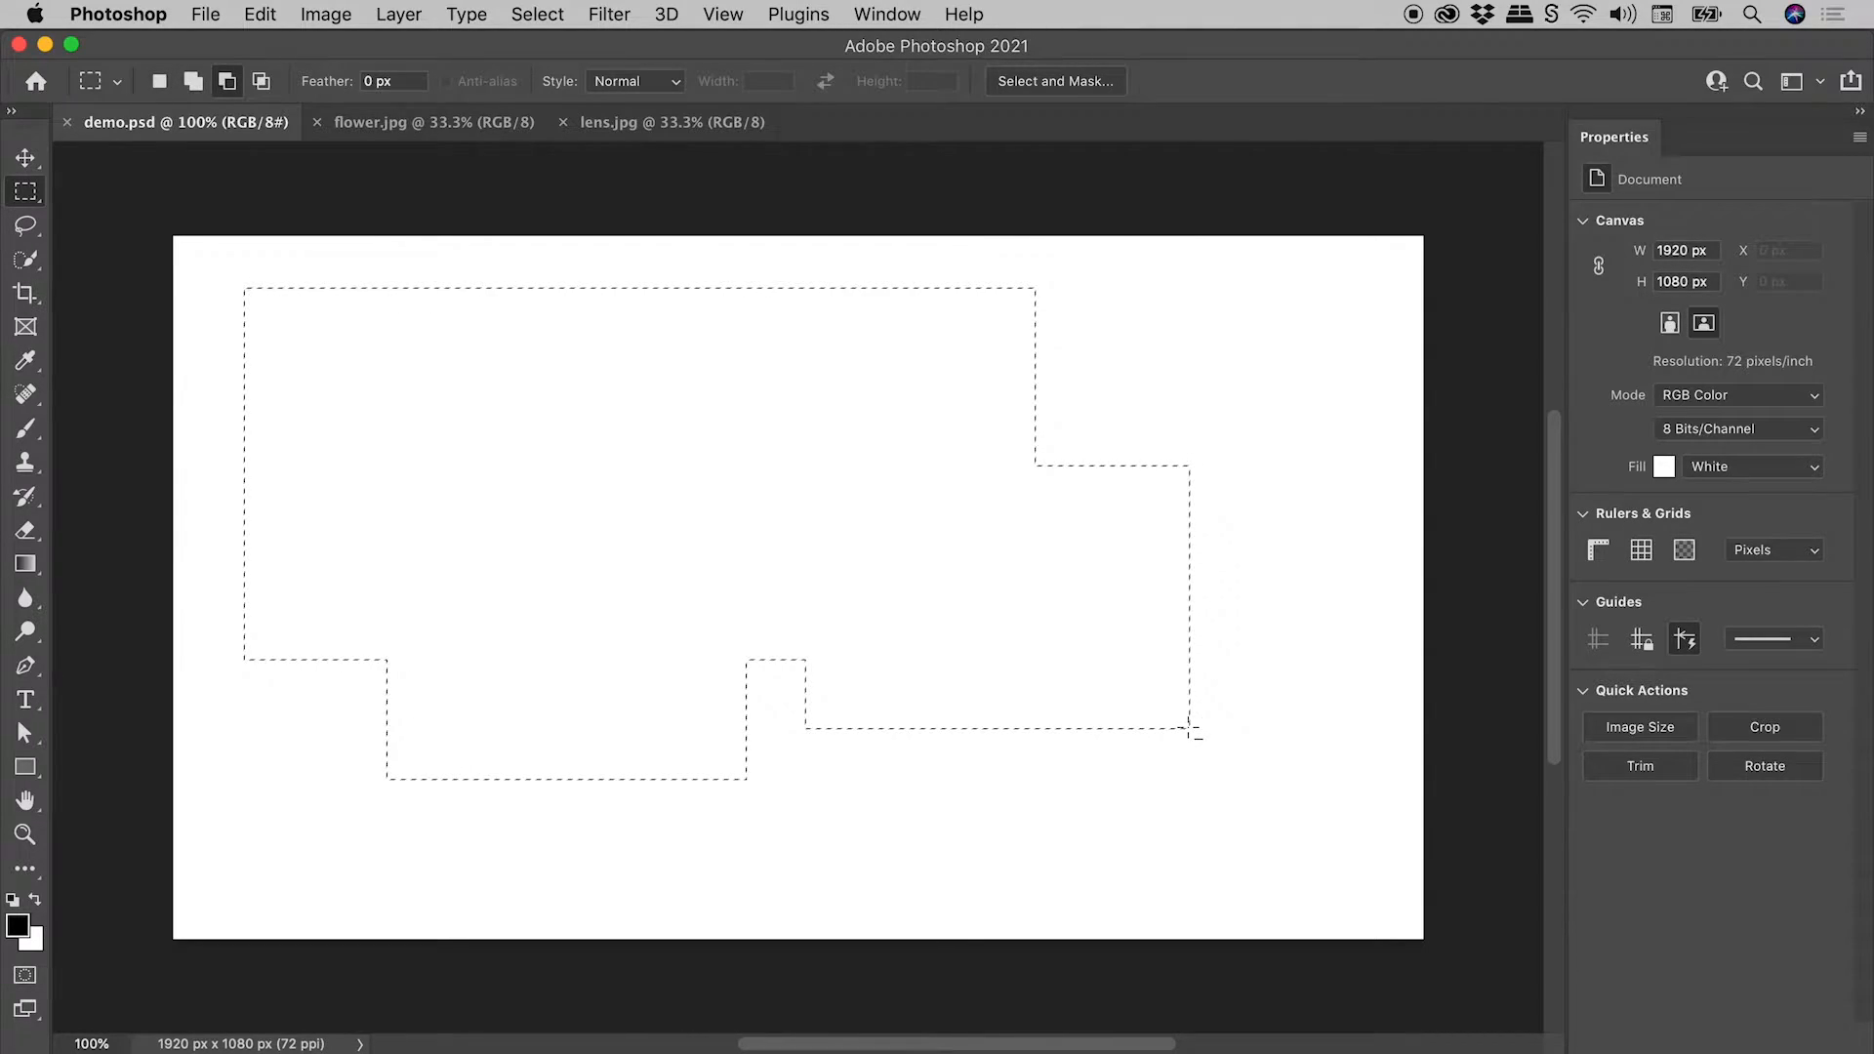
# Subtract an inner rectangle from the combined rectangular selection
pyautogui.click(227, 82)
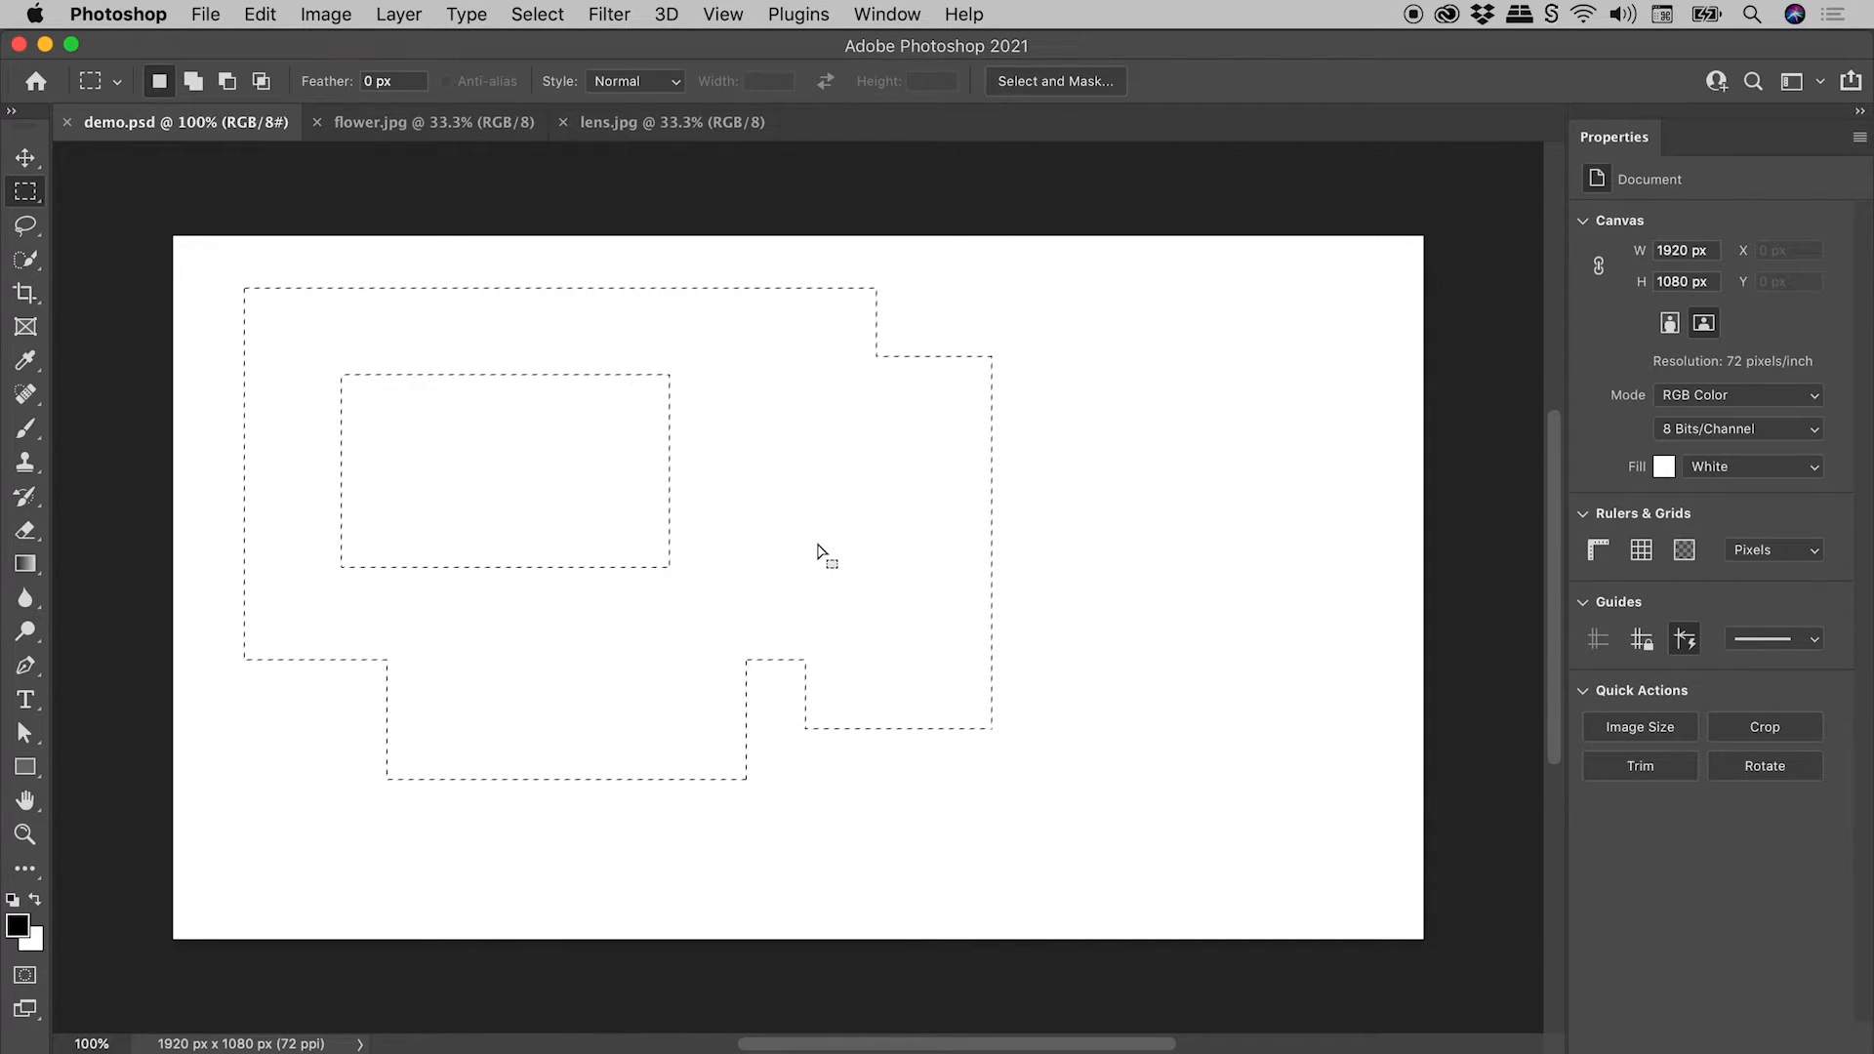
pyautogui.moveTo(1093, 319)
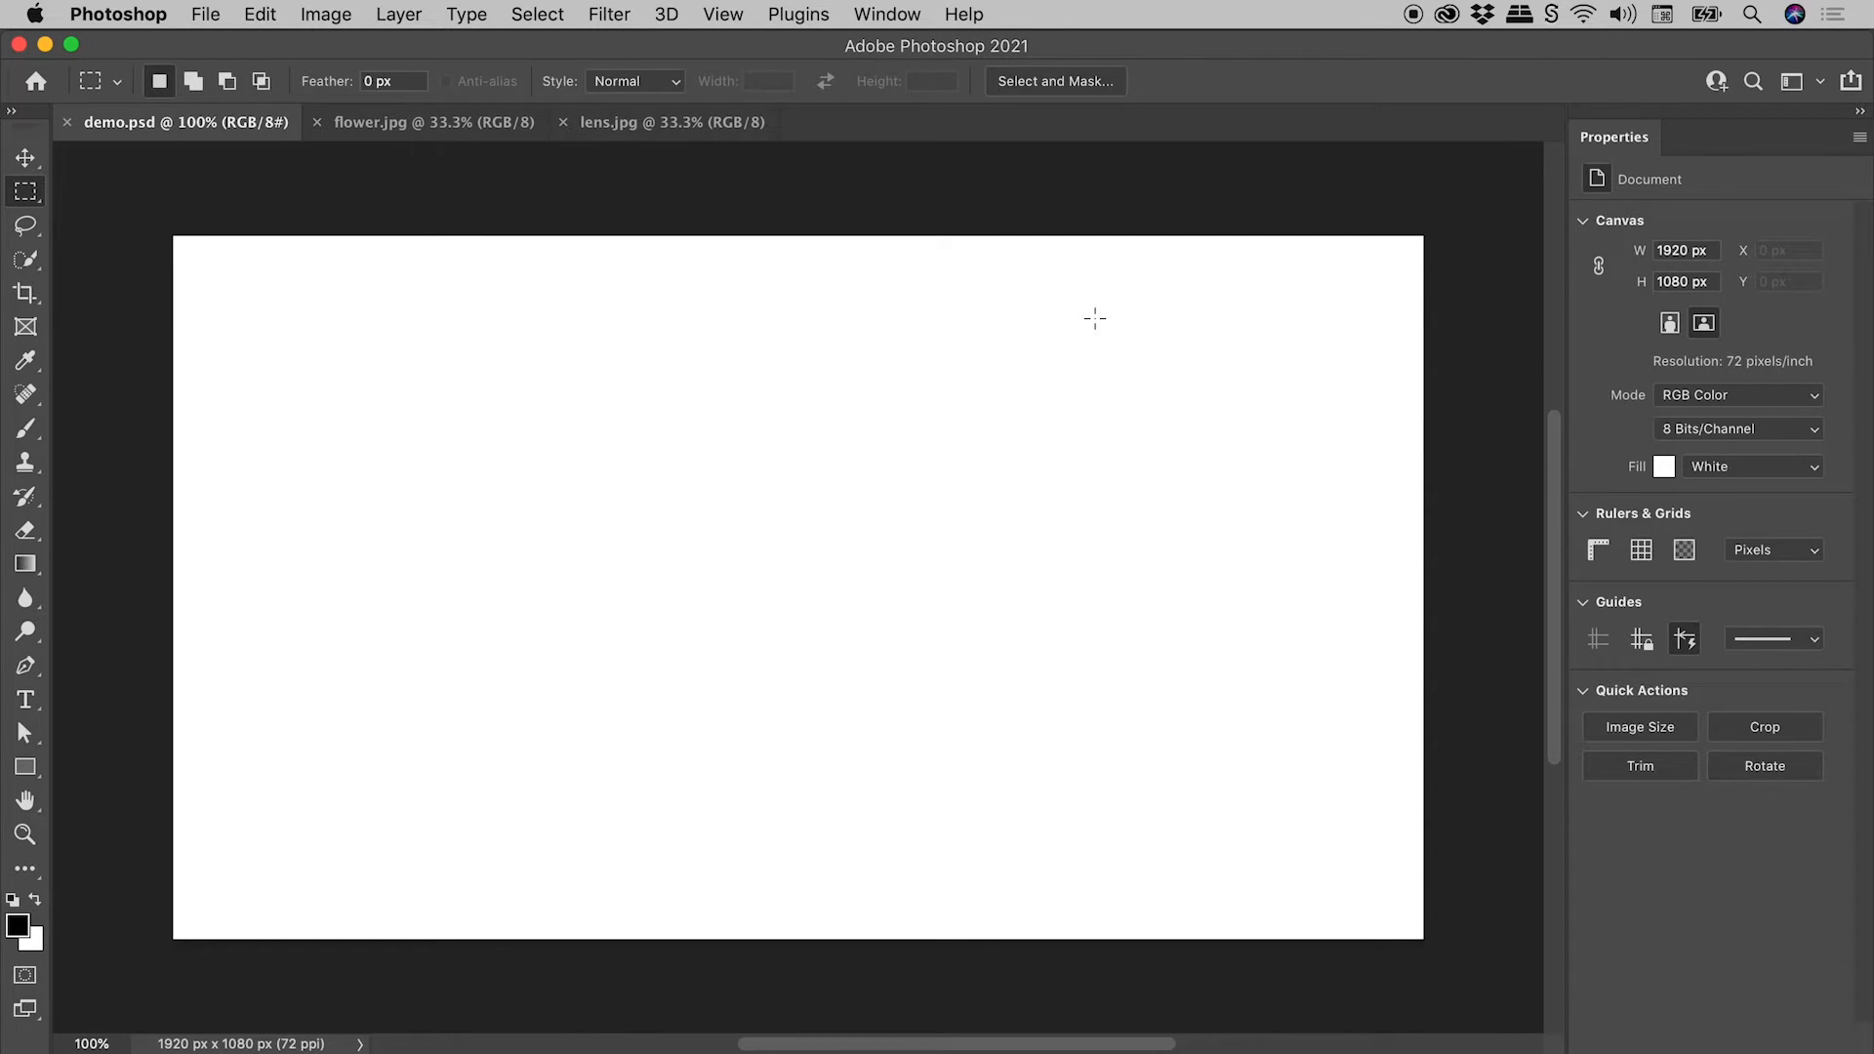
pyautogui.moveTo(312, 326)
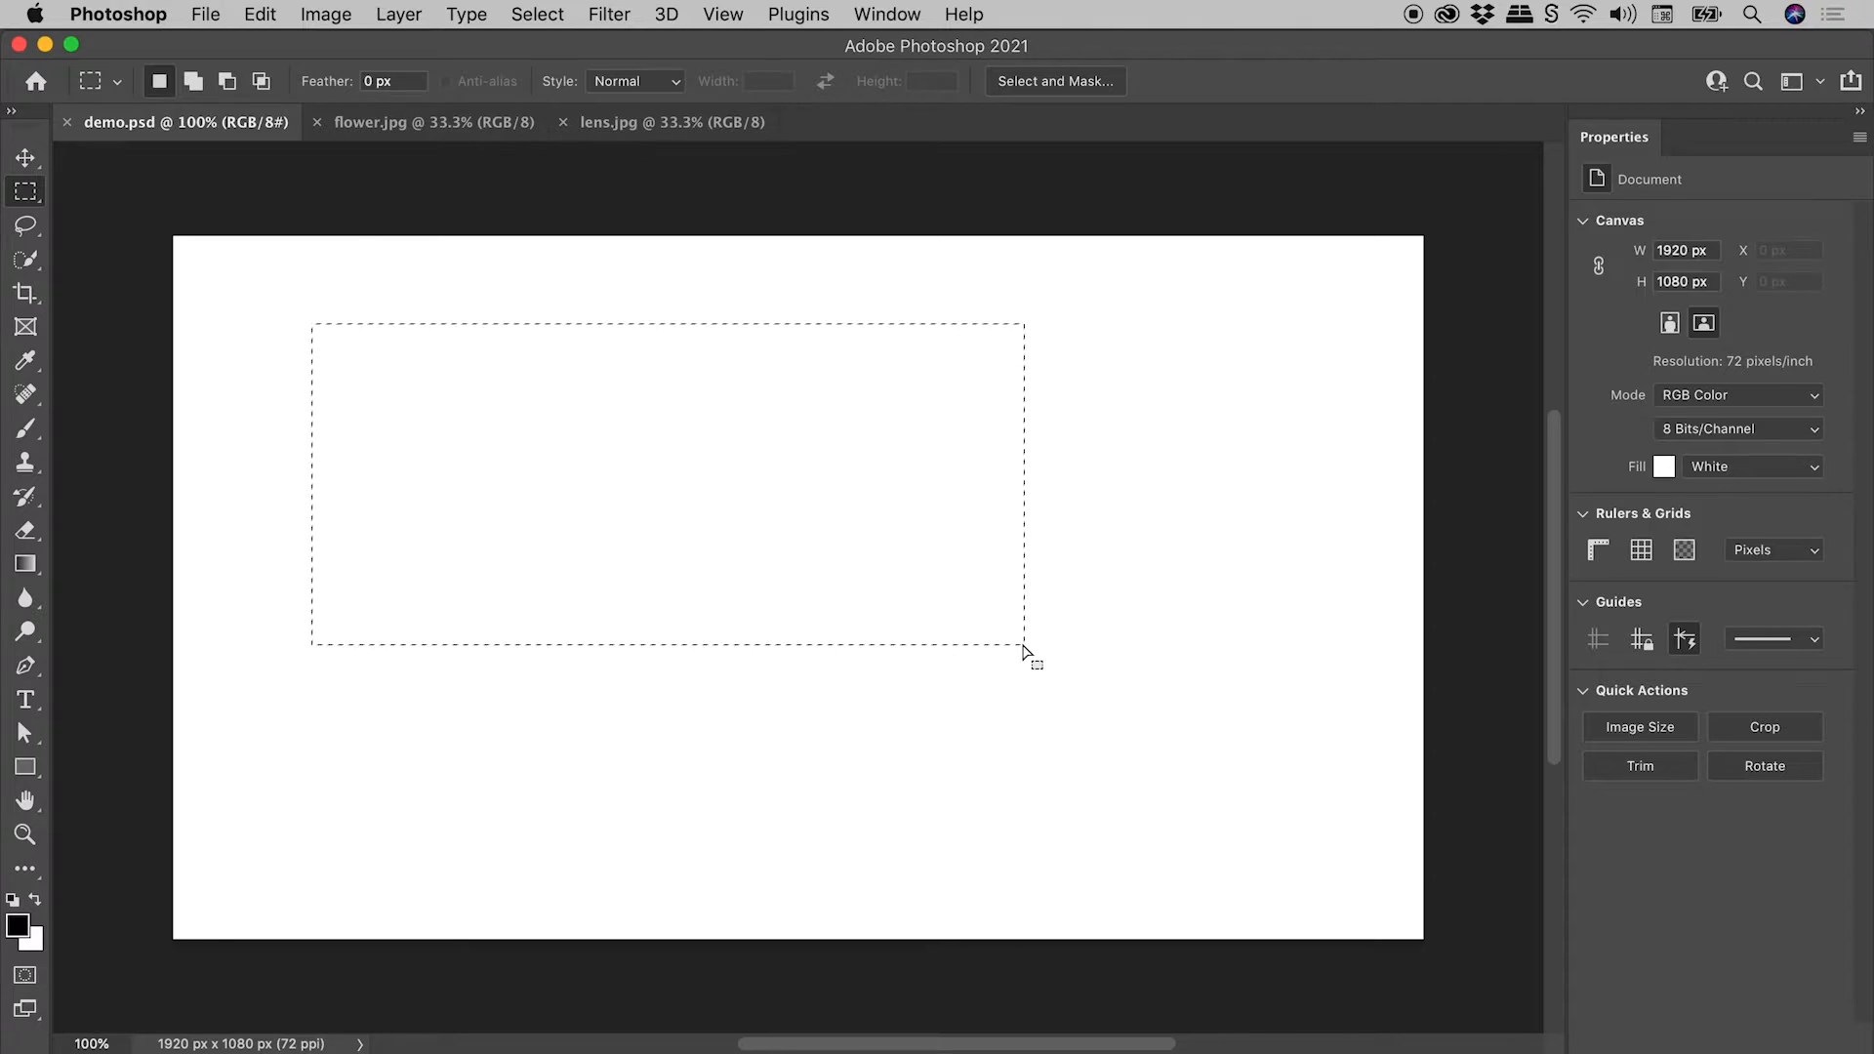
pyautogui.moveTo(213, 353)
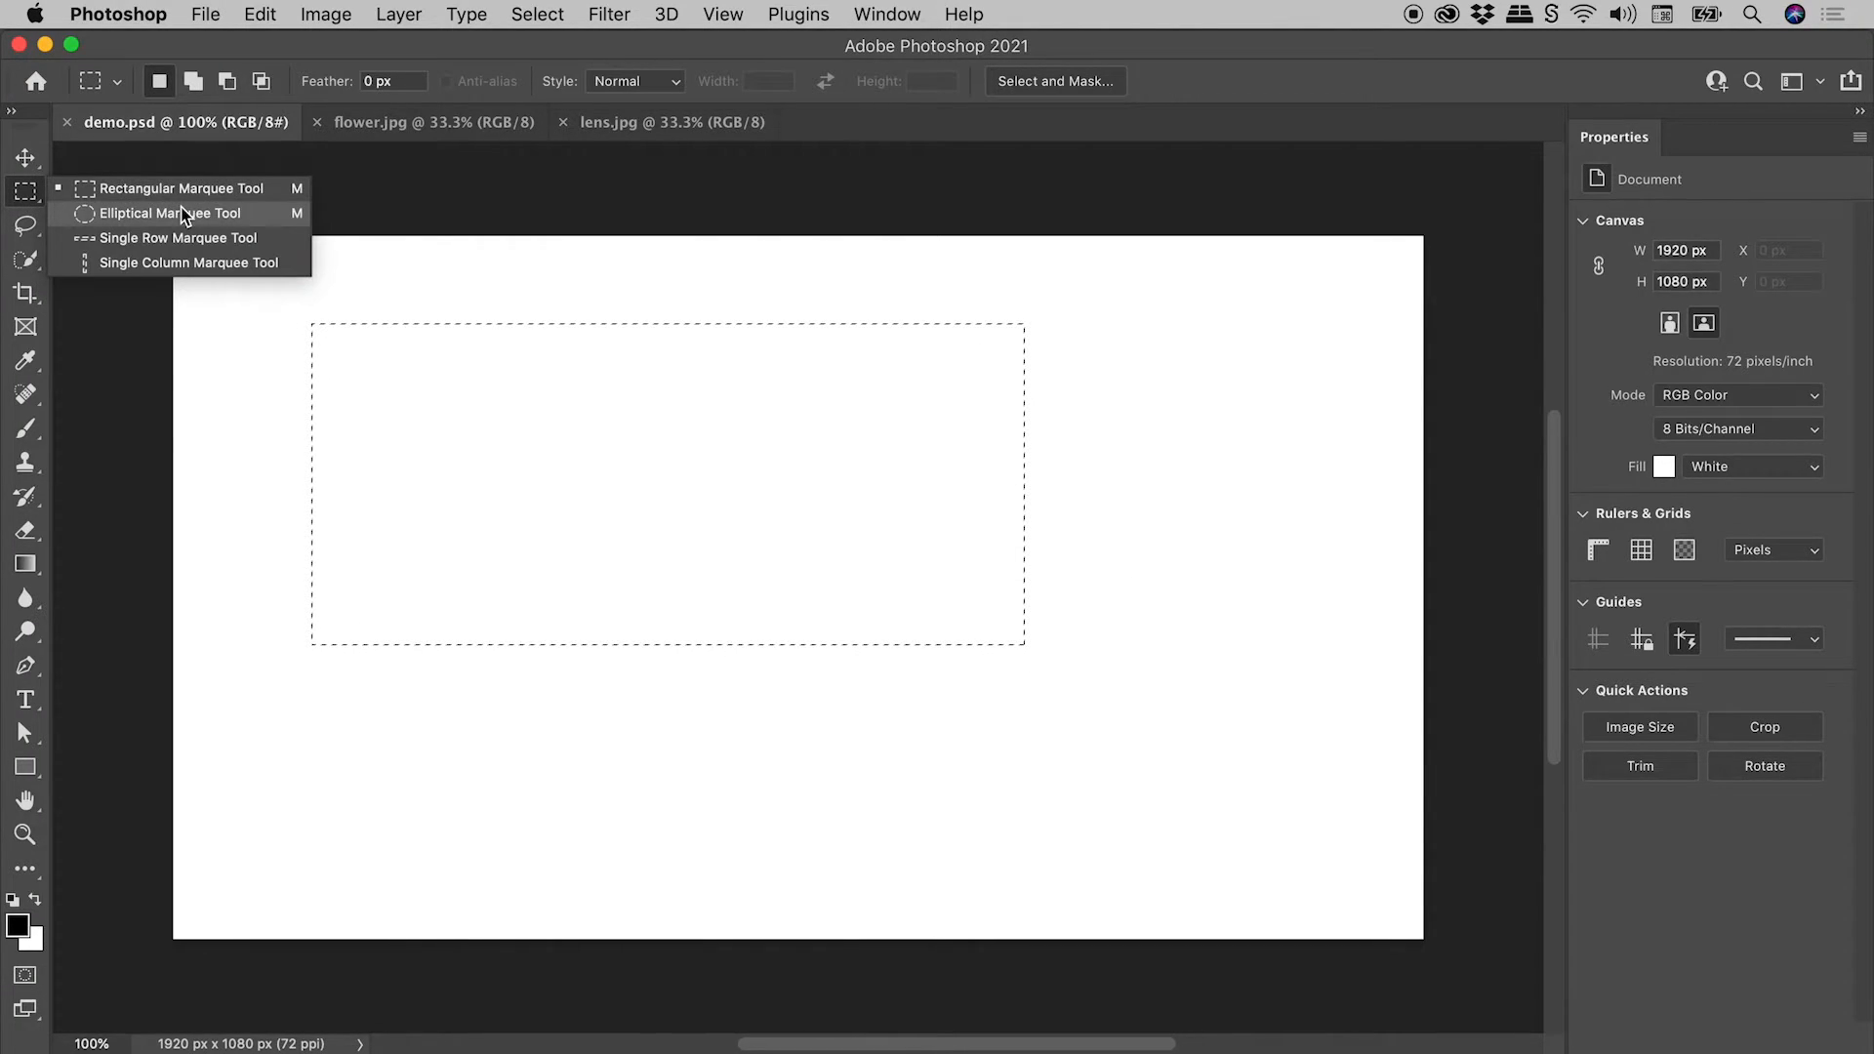
# Add an ellipse with Elliptical Marquee and a freehand curved area with the Lasso to the rectangle
pyautogui.click(171, 212)
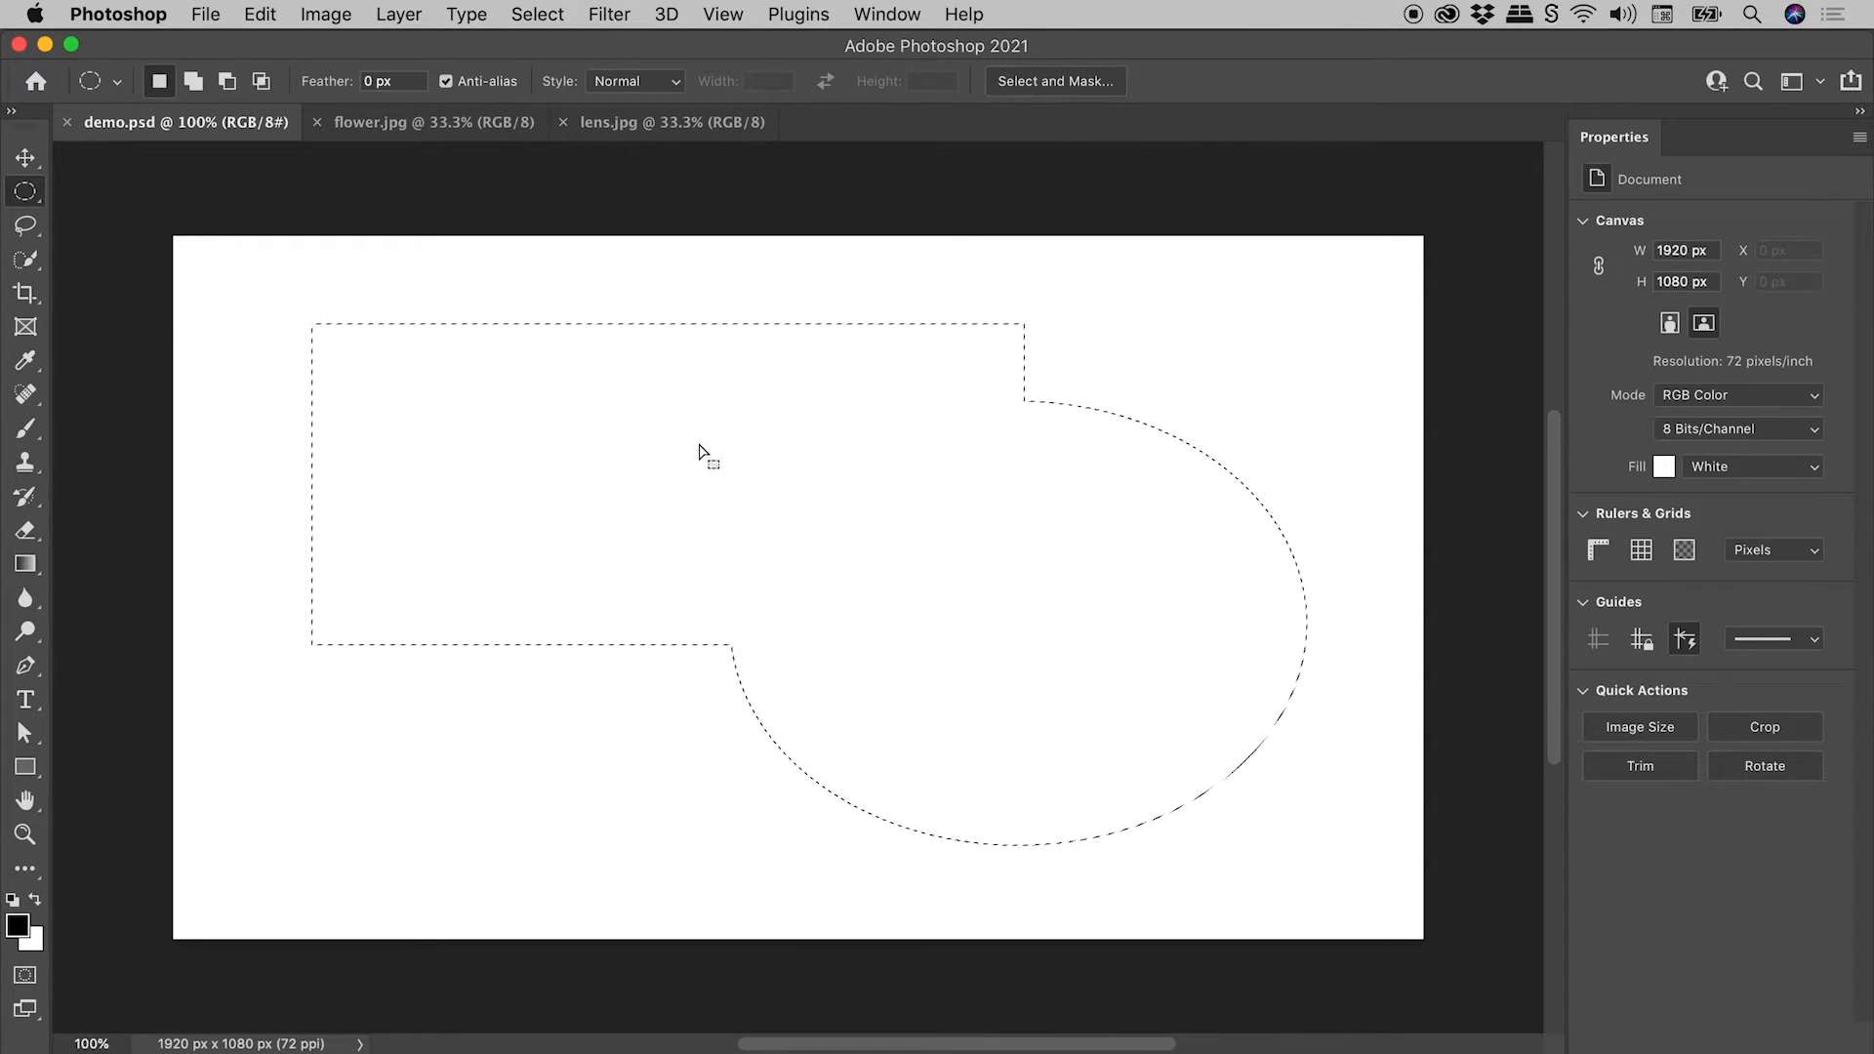
pyautogui.moveTo(933, 476)
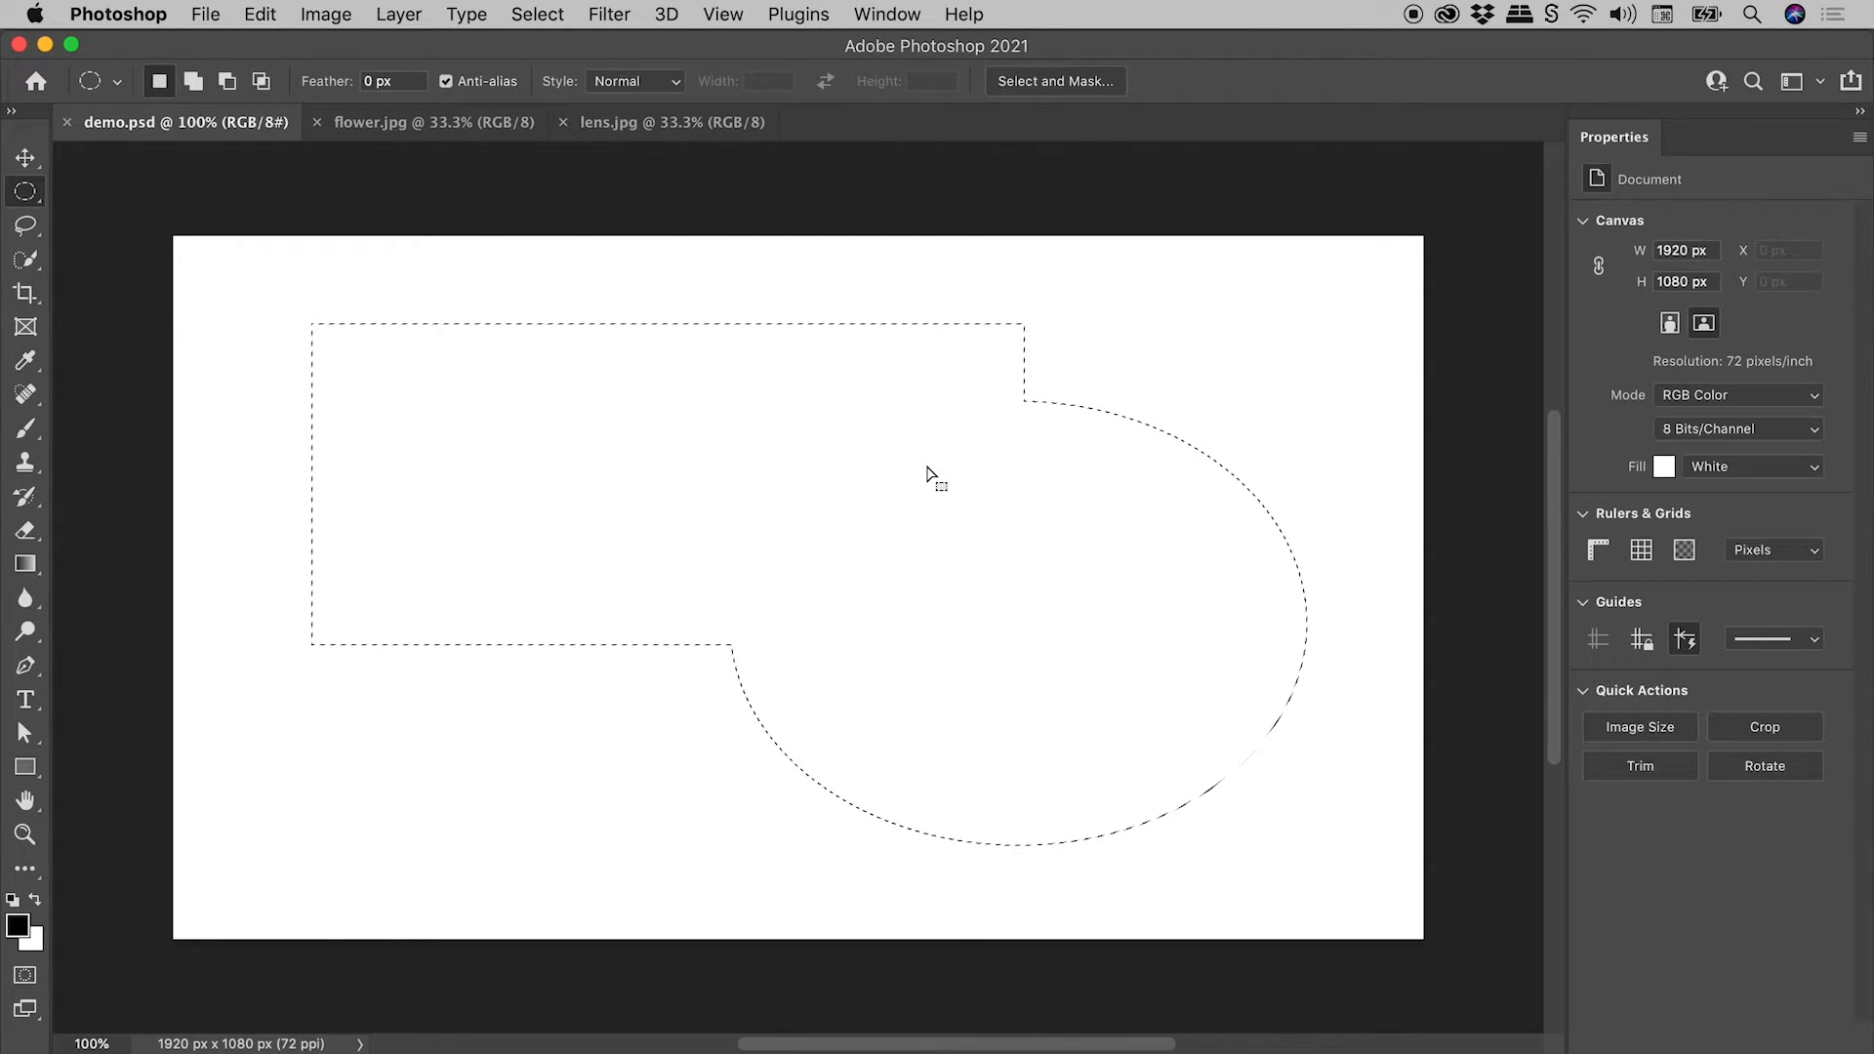
pyautogui.click(25, 226)
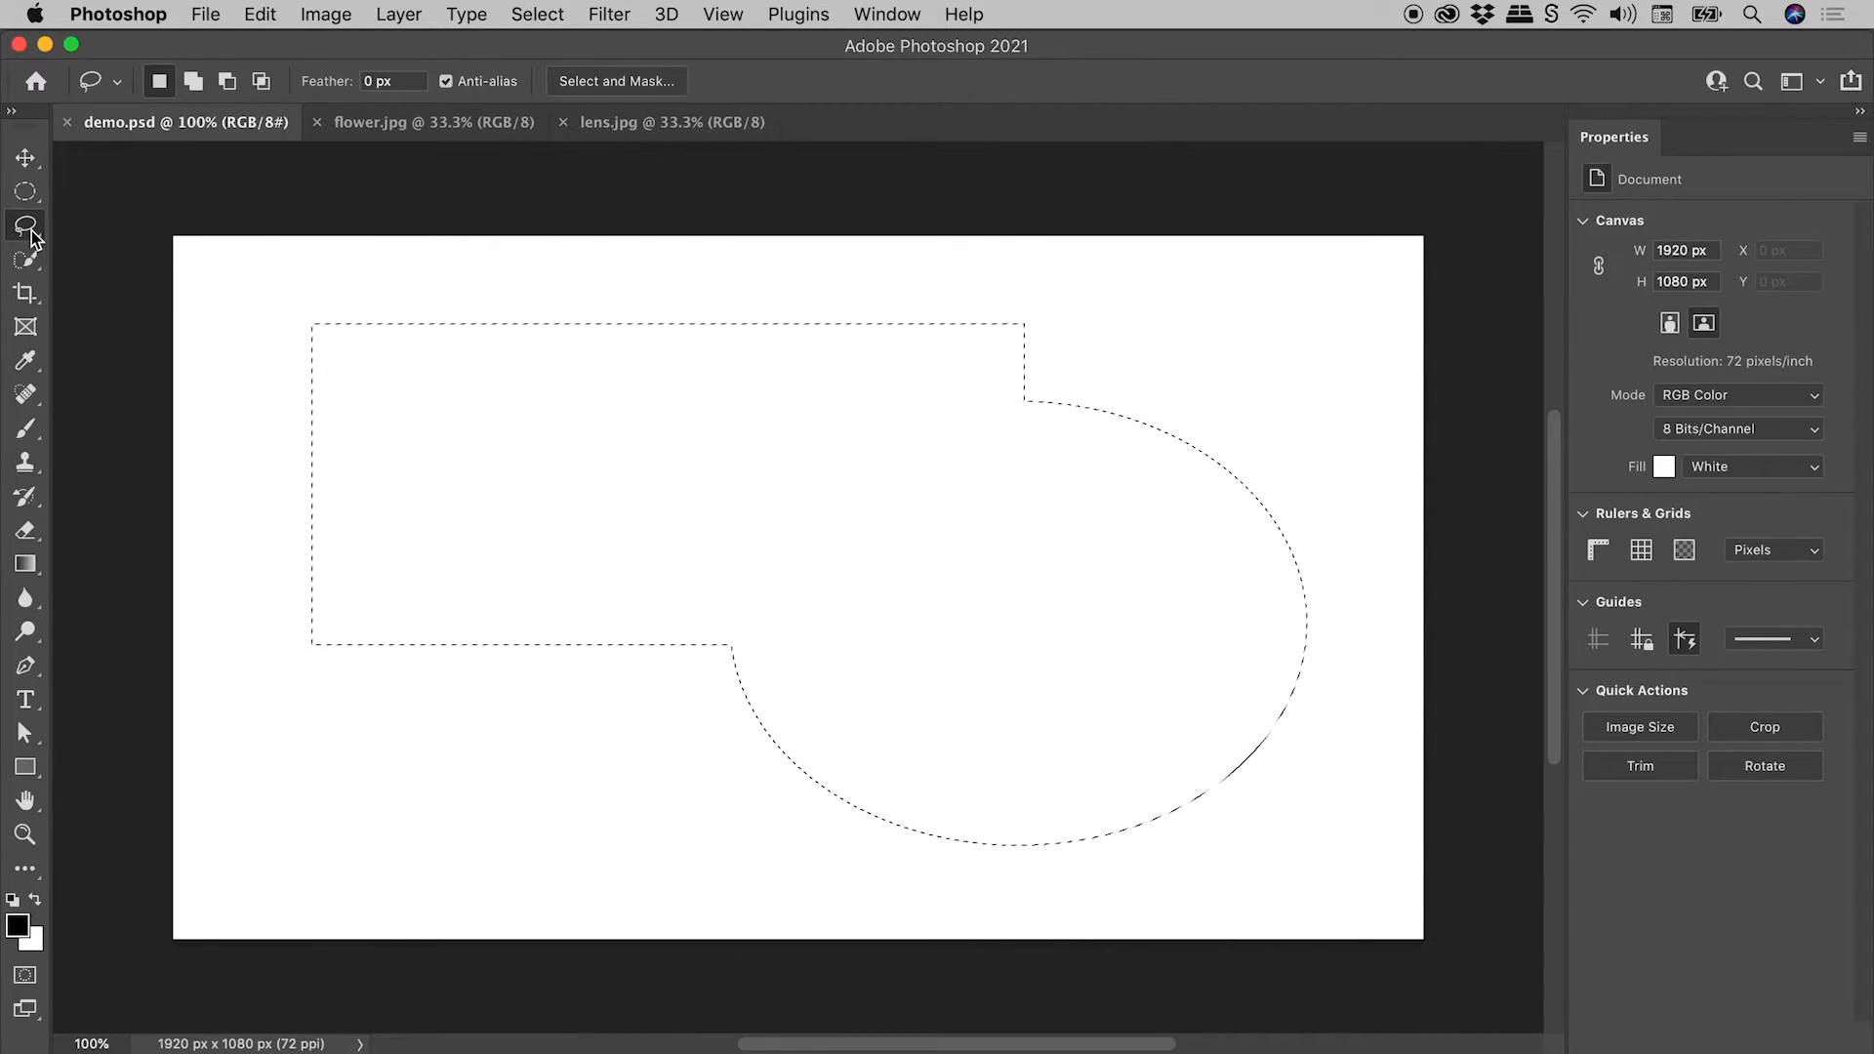
pyautogui.moveTo(267, 397)
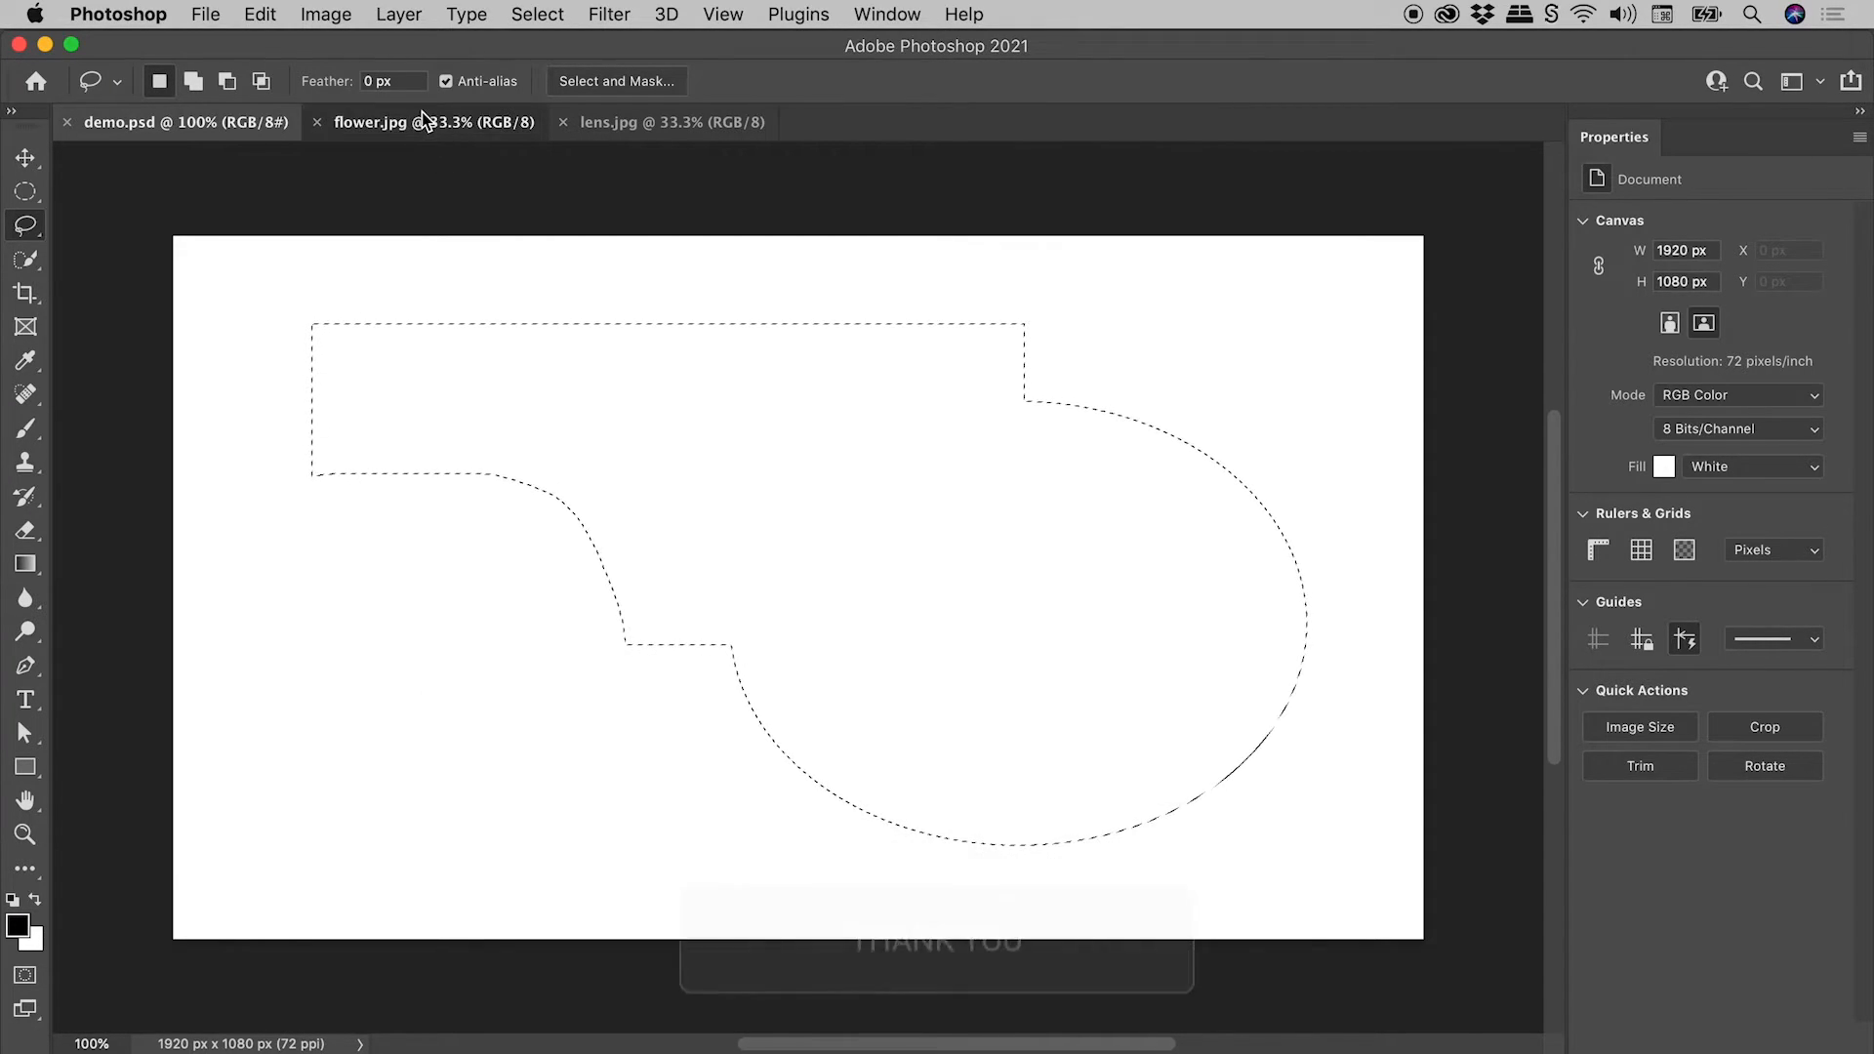
# Select the tulip in flower.jpg with Object Selection, then switch to the lens.jpg photo
pyautogui.click(434, 121)
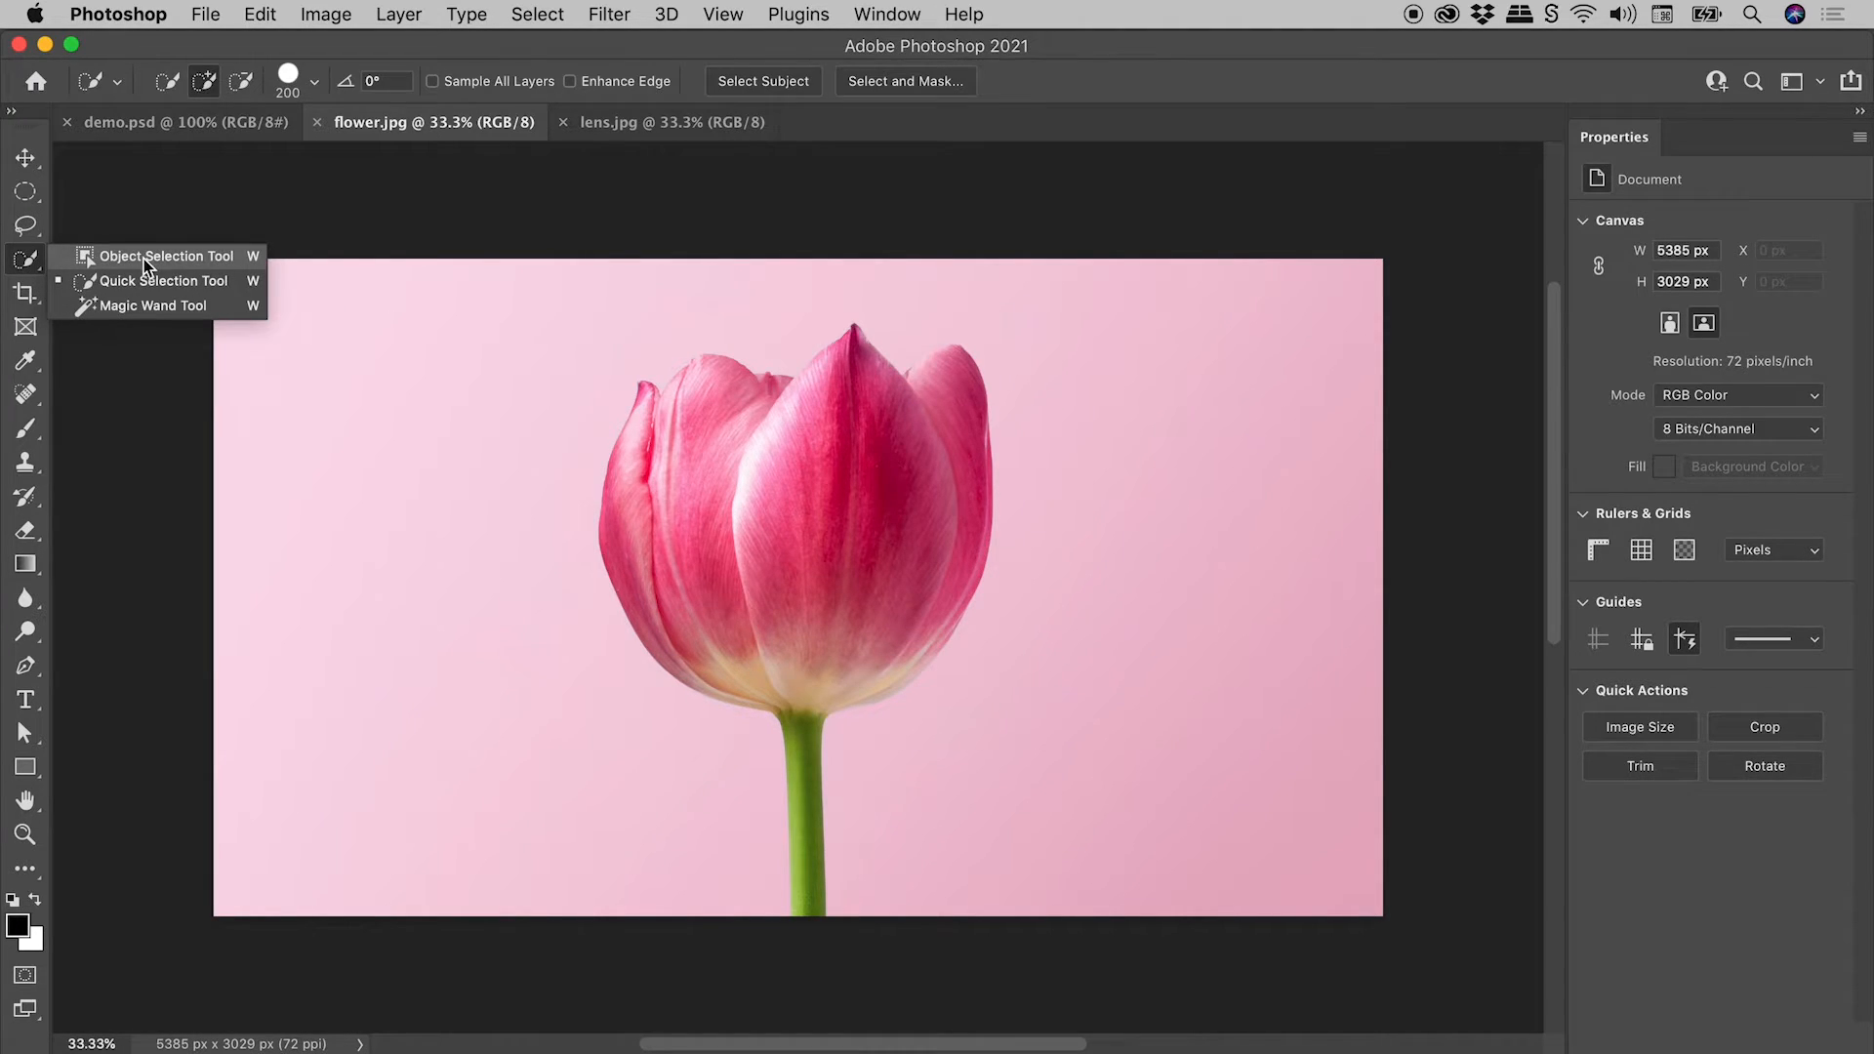
pyautogui.click(166, 255)
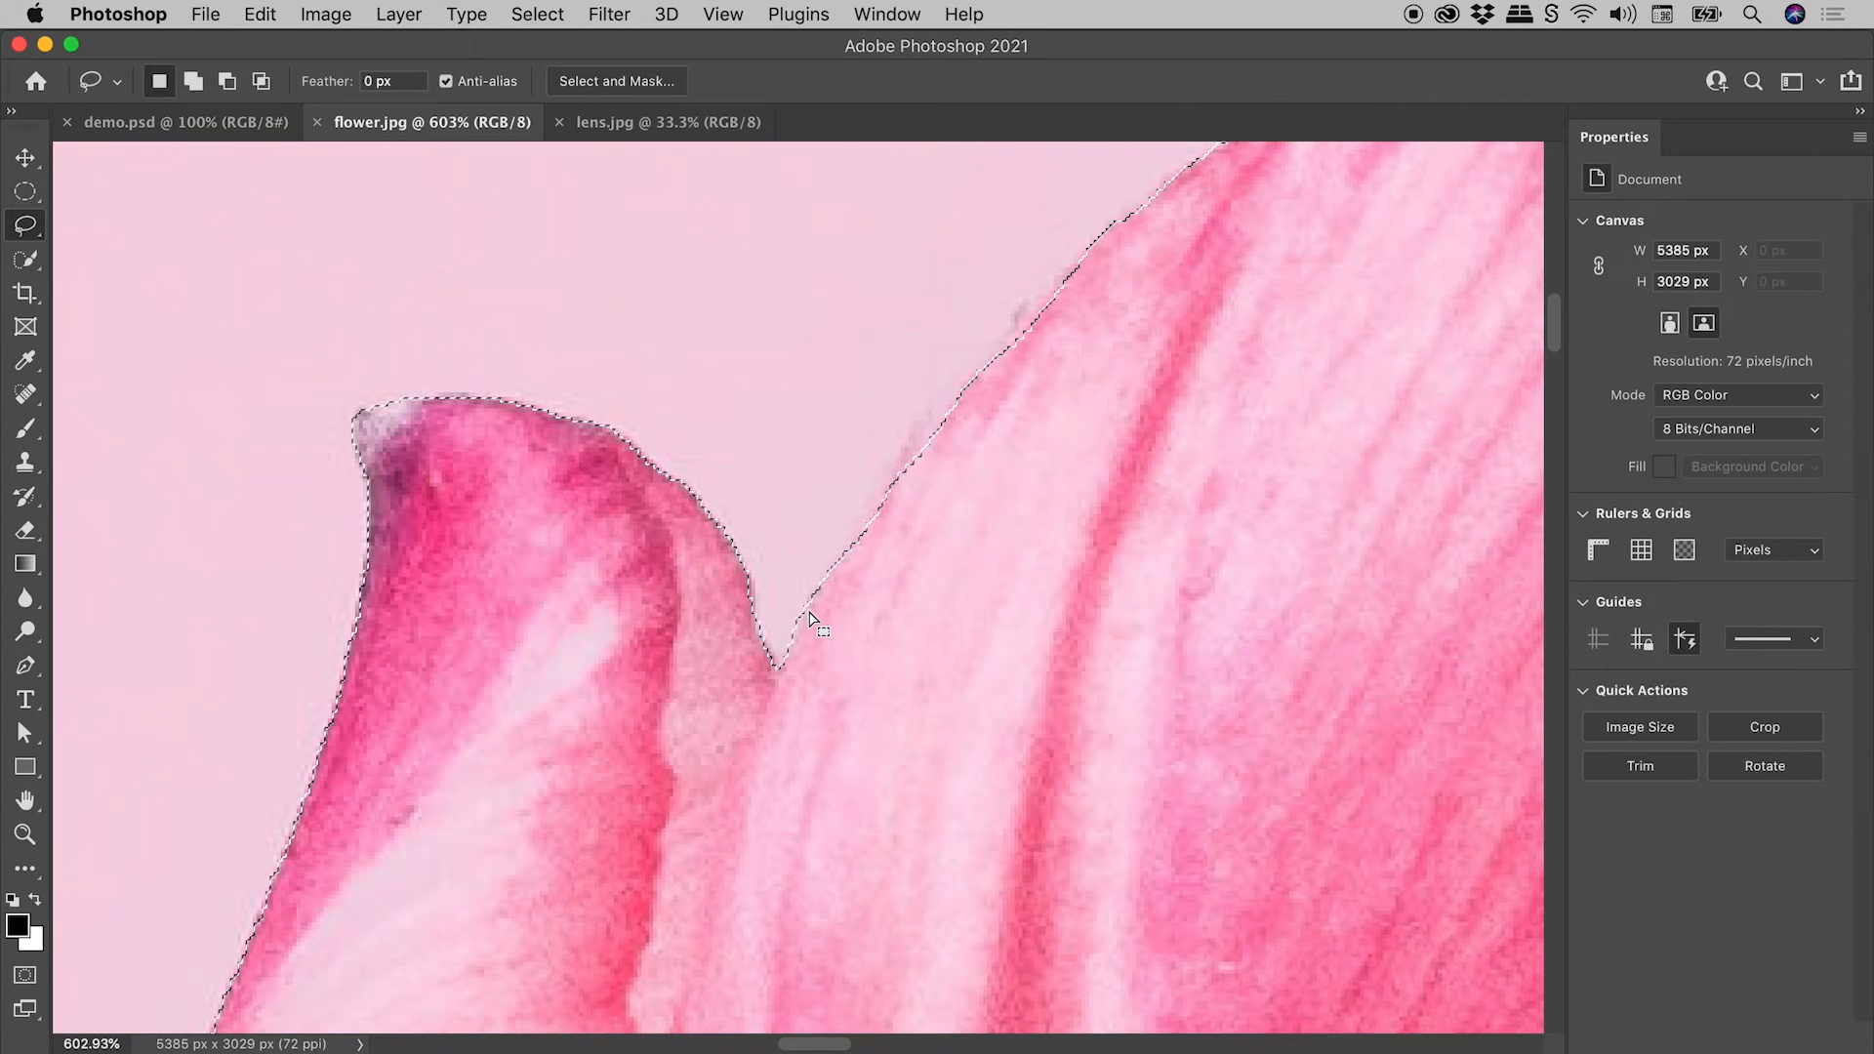
pyautogui.moveTo(609, 275)
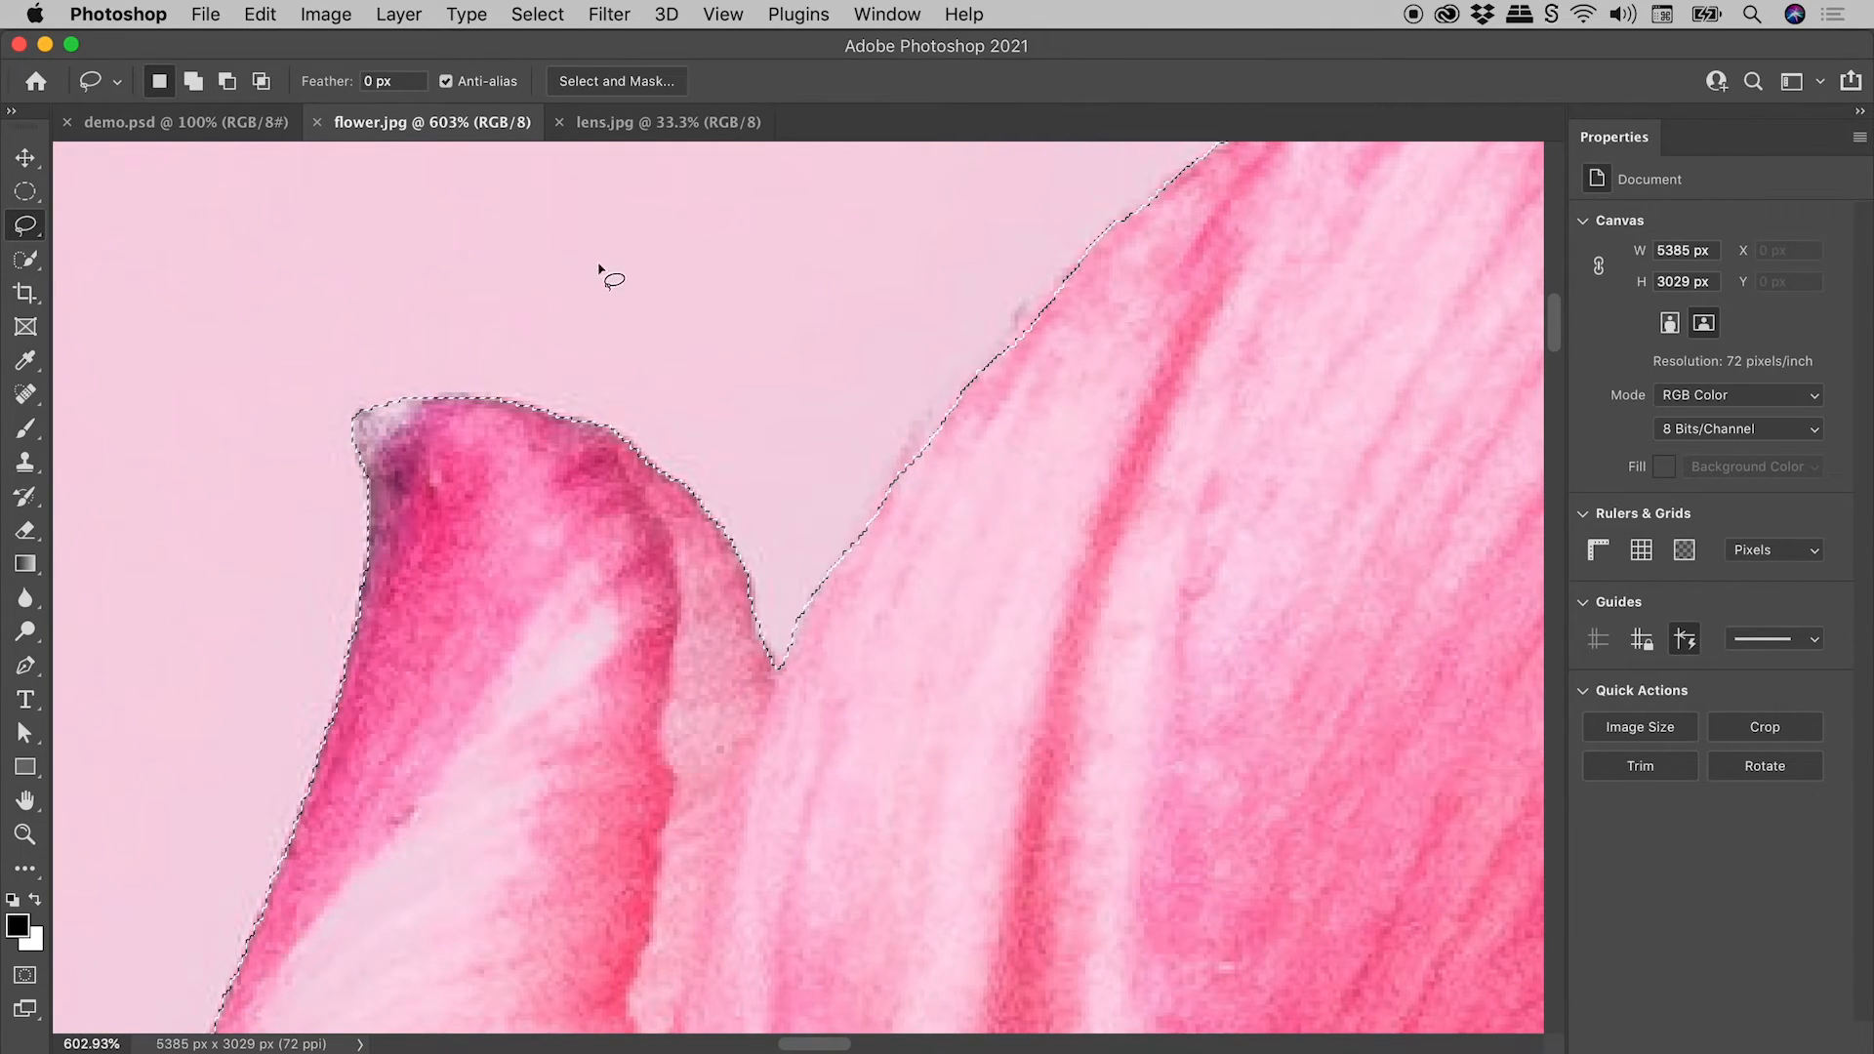
pyautogui.click(668, 121)
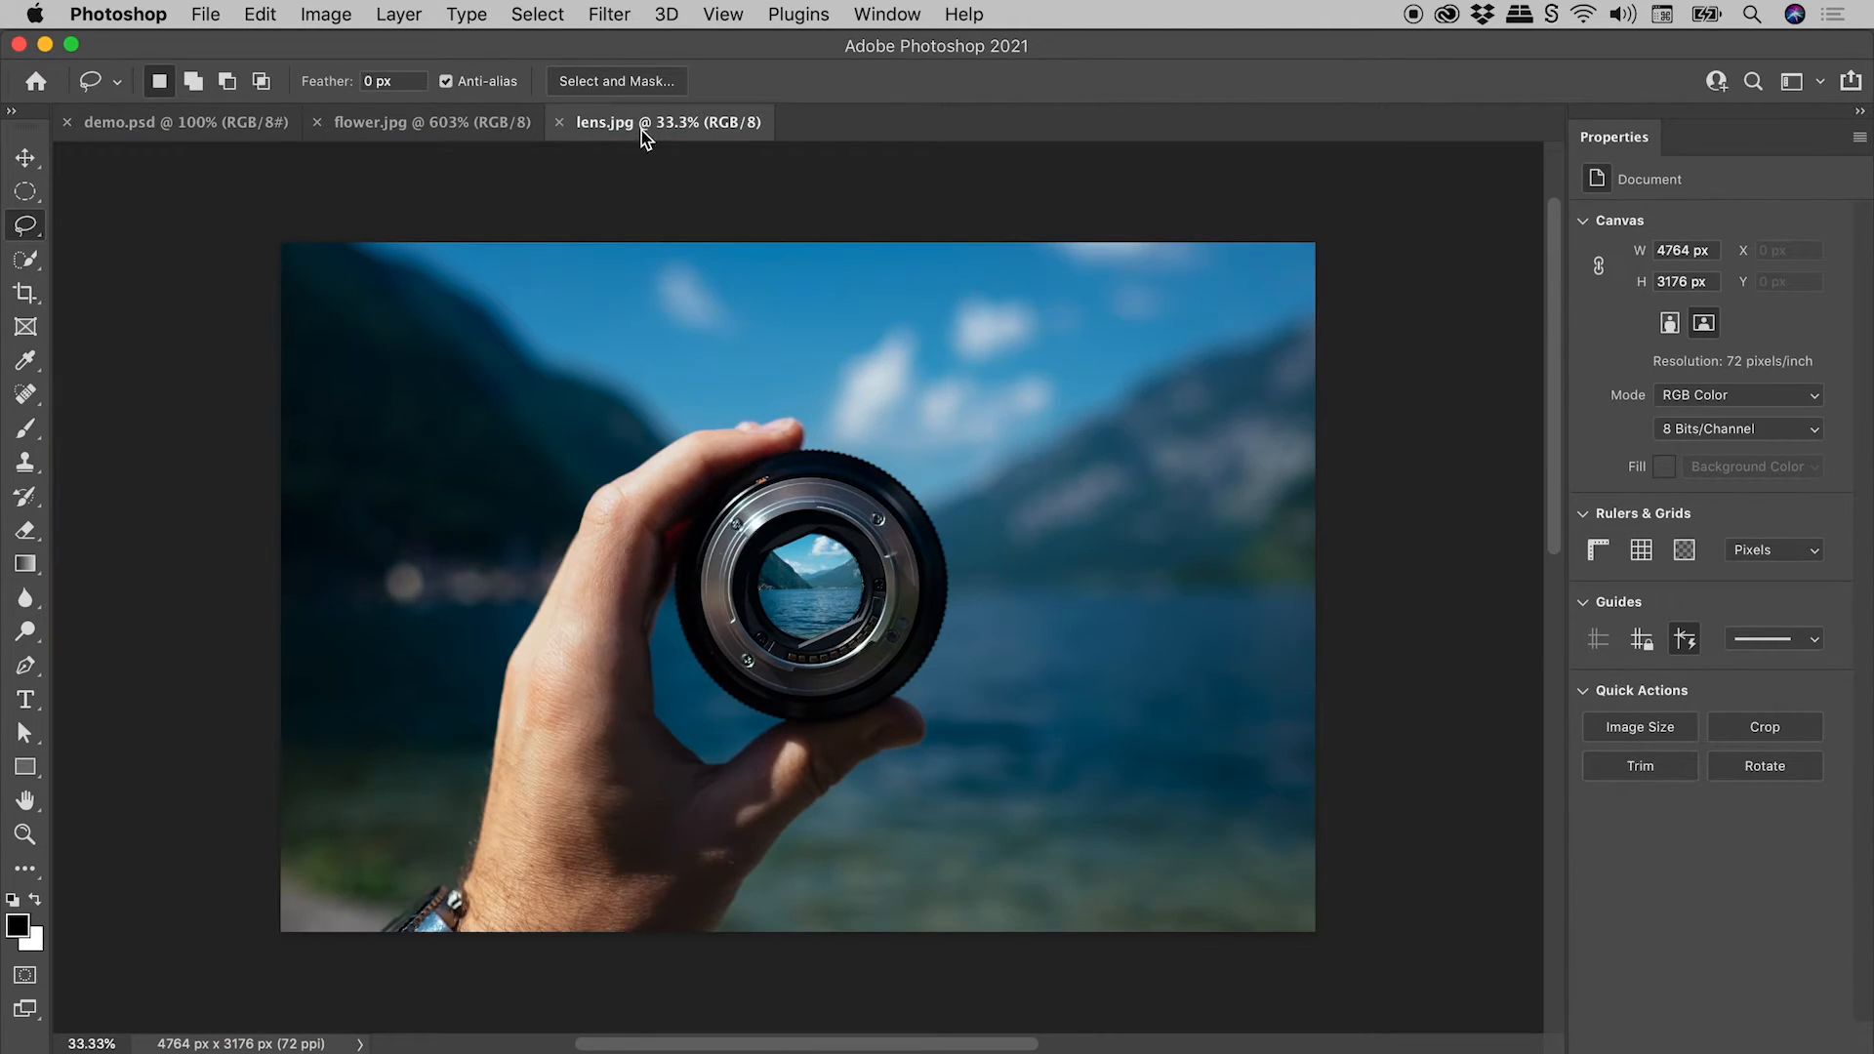
pyautogui.moveTo(879, 585)
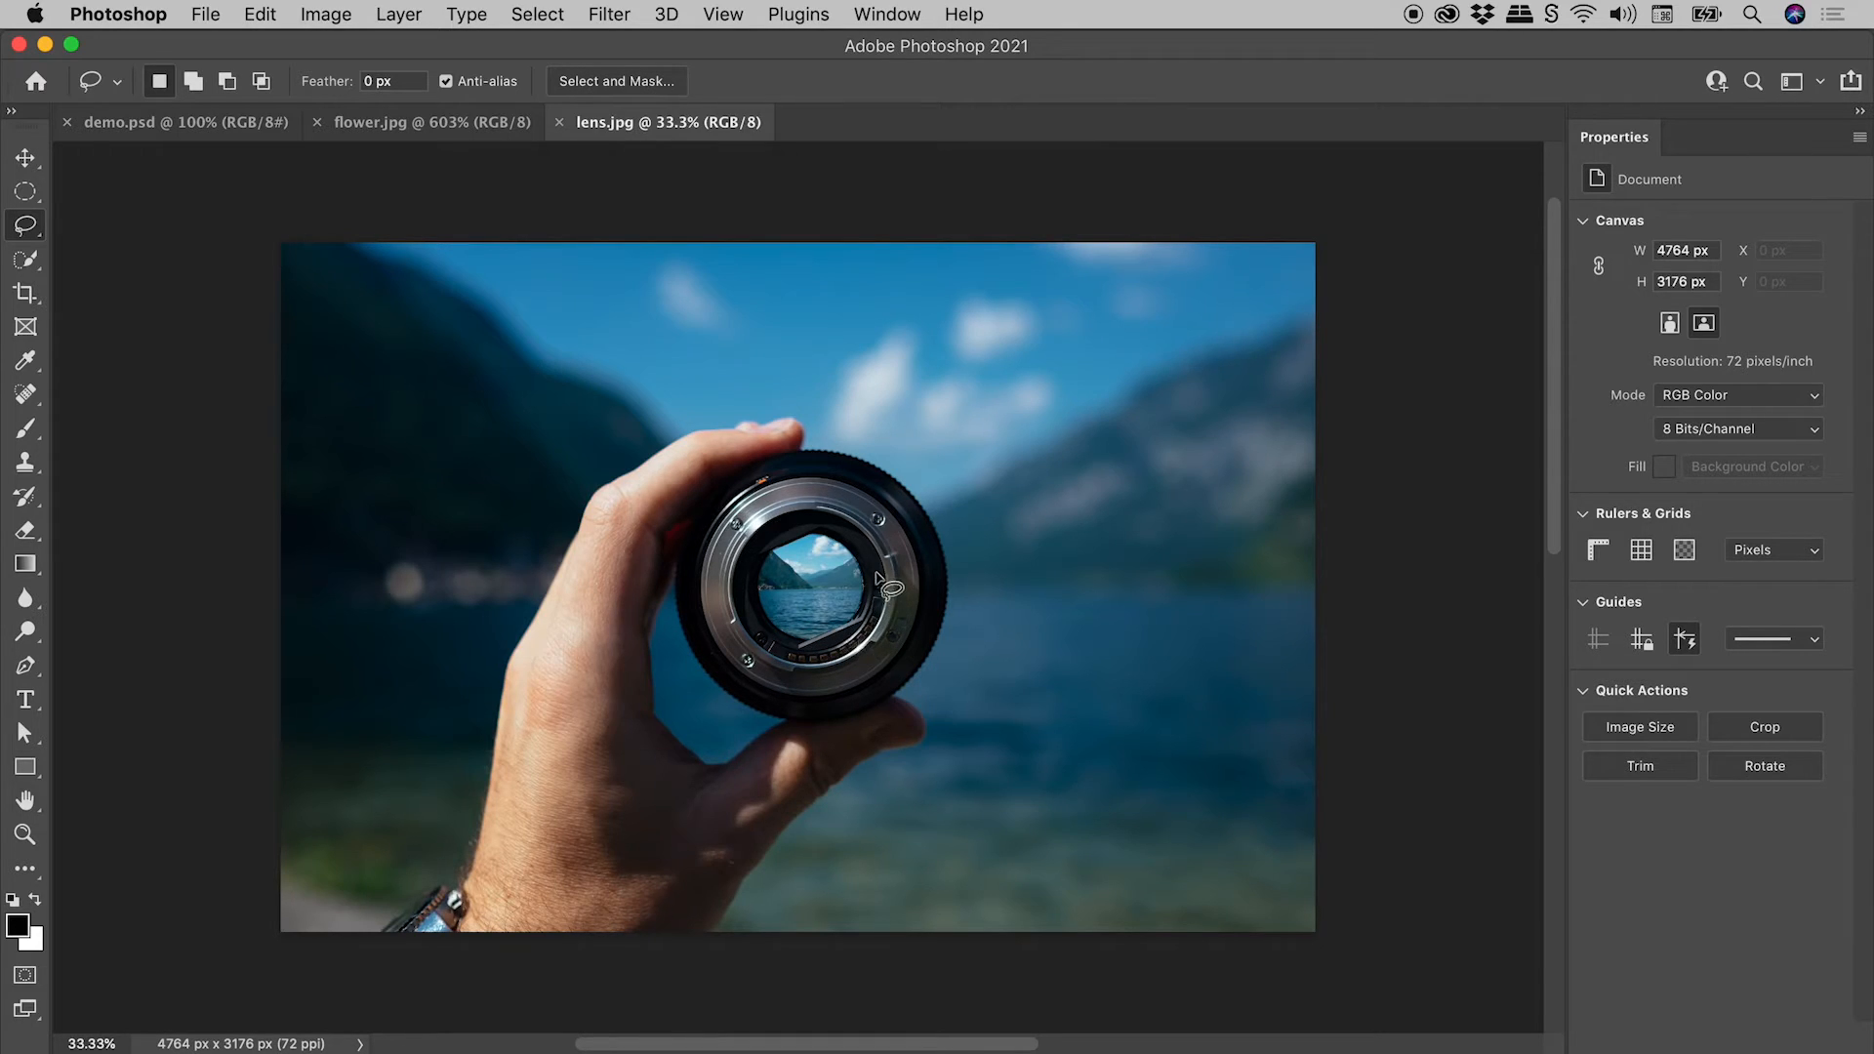
pyautogui.moveTo(890, 577)
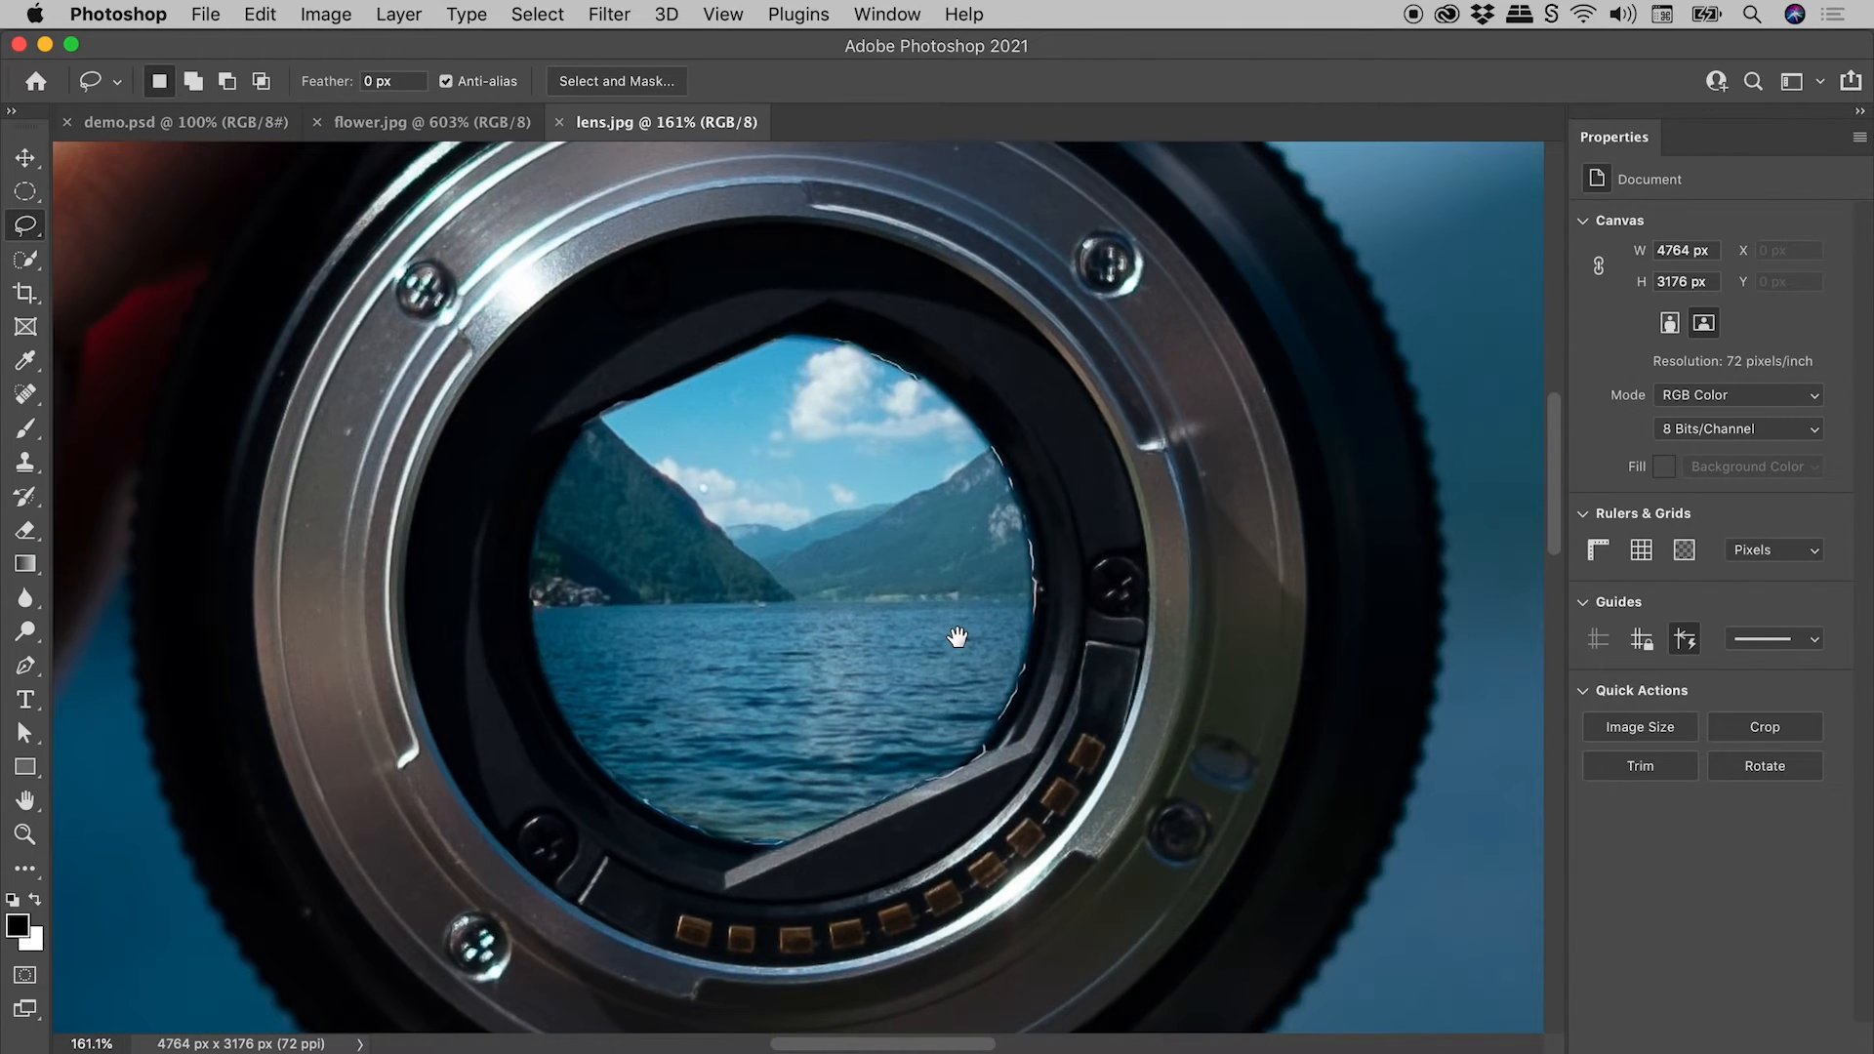
pyautogui.moveTo(962, 461)
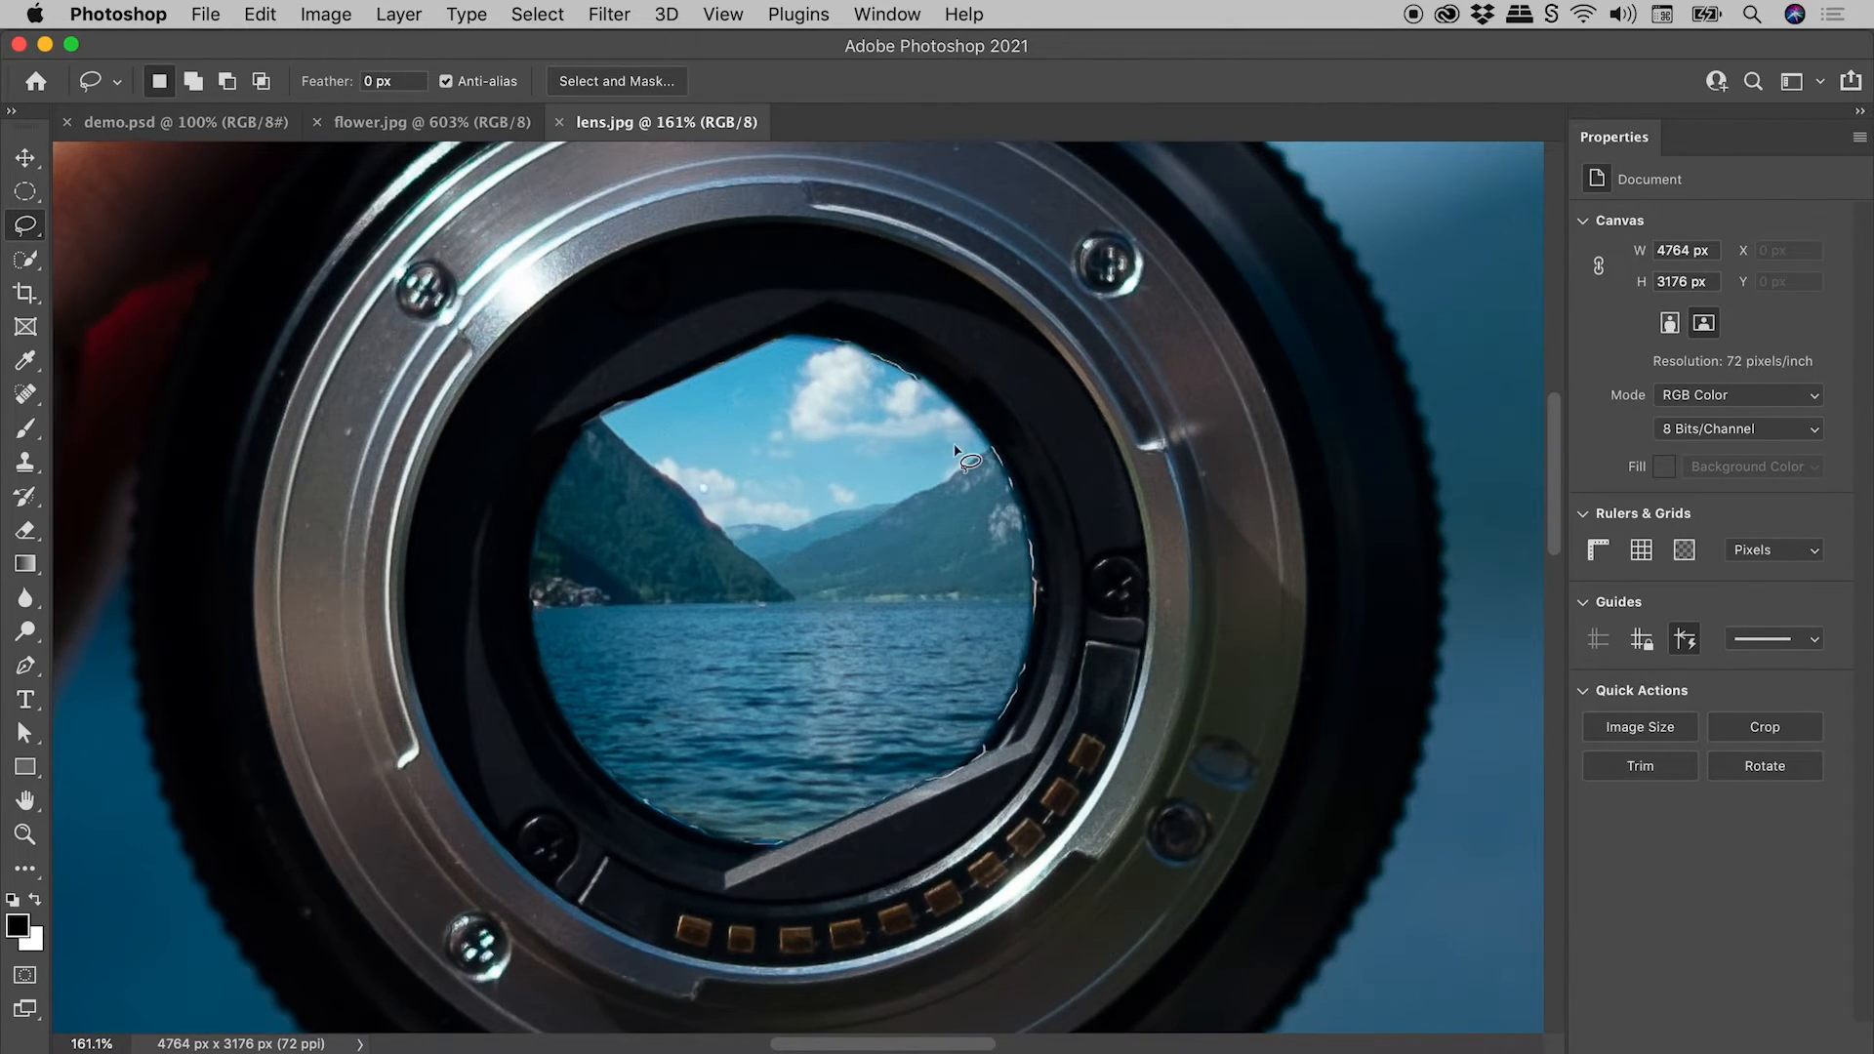
pyautogui.moveTo(748, 851)
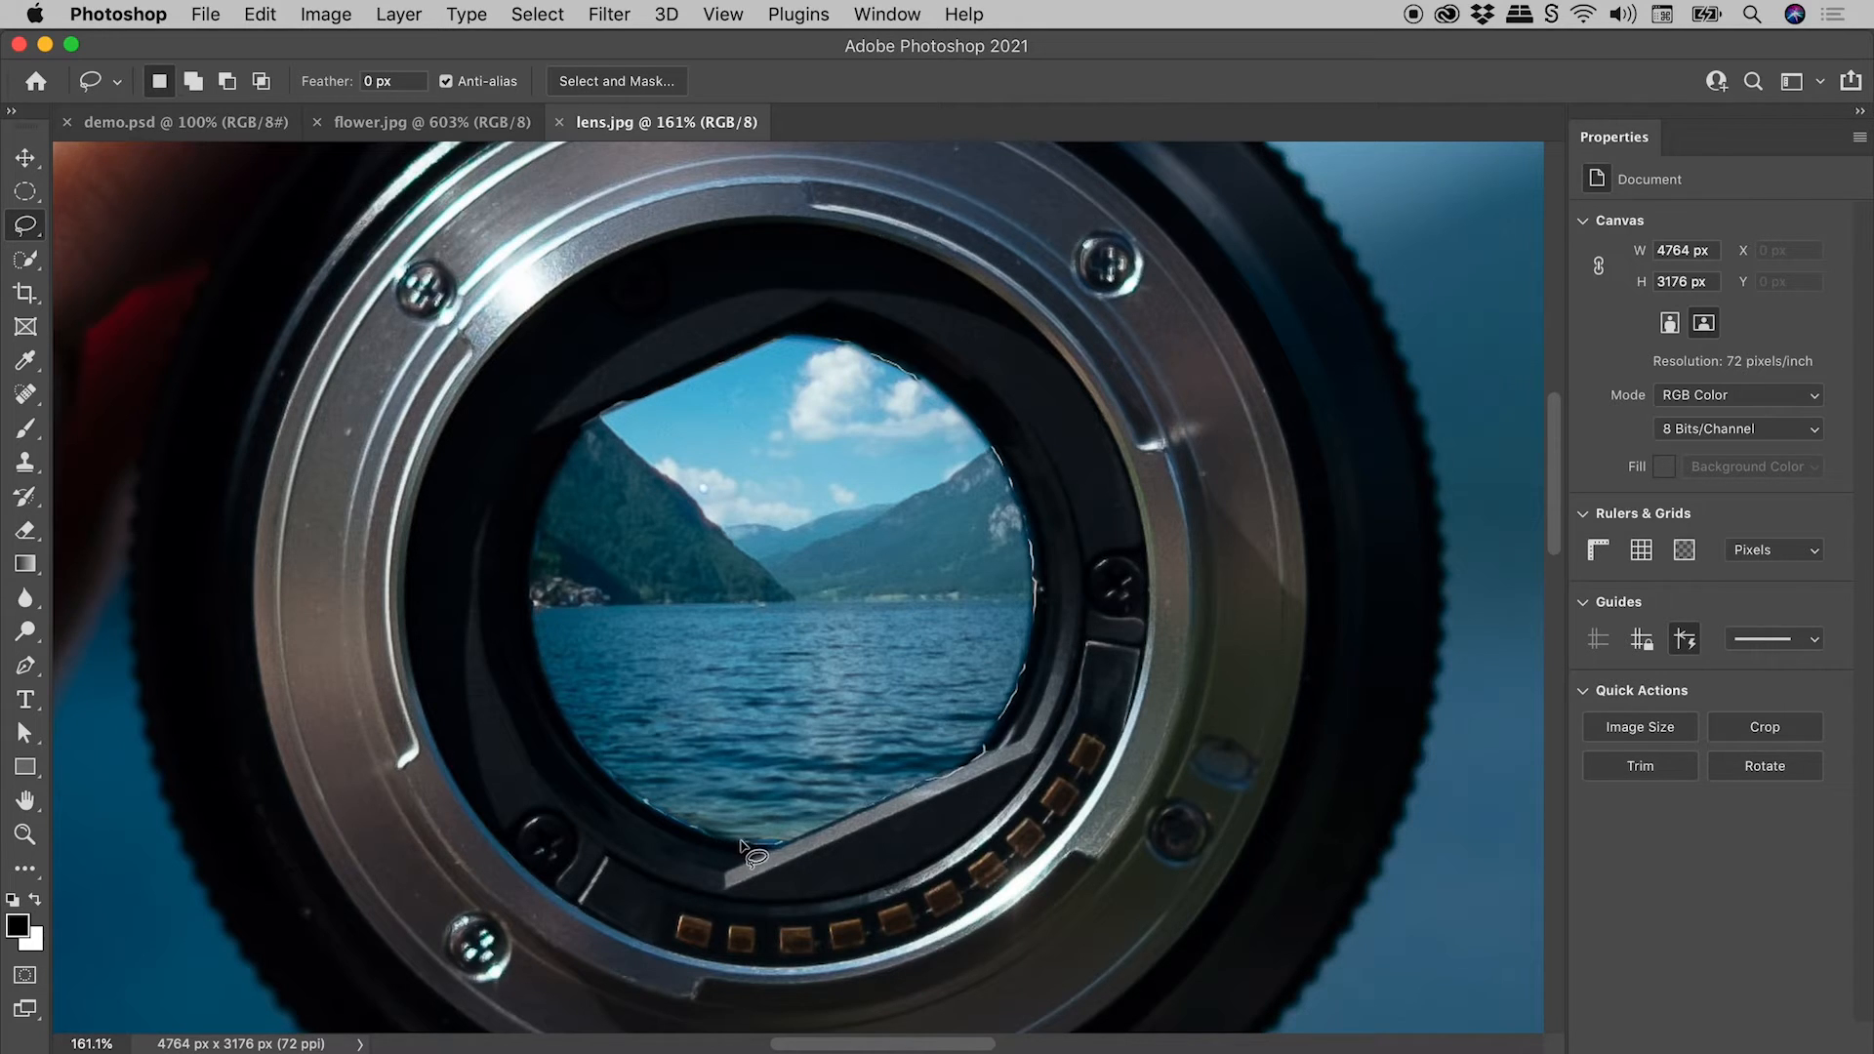
pyautogui.moveTo(691, 389)
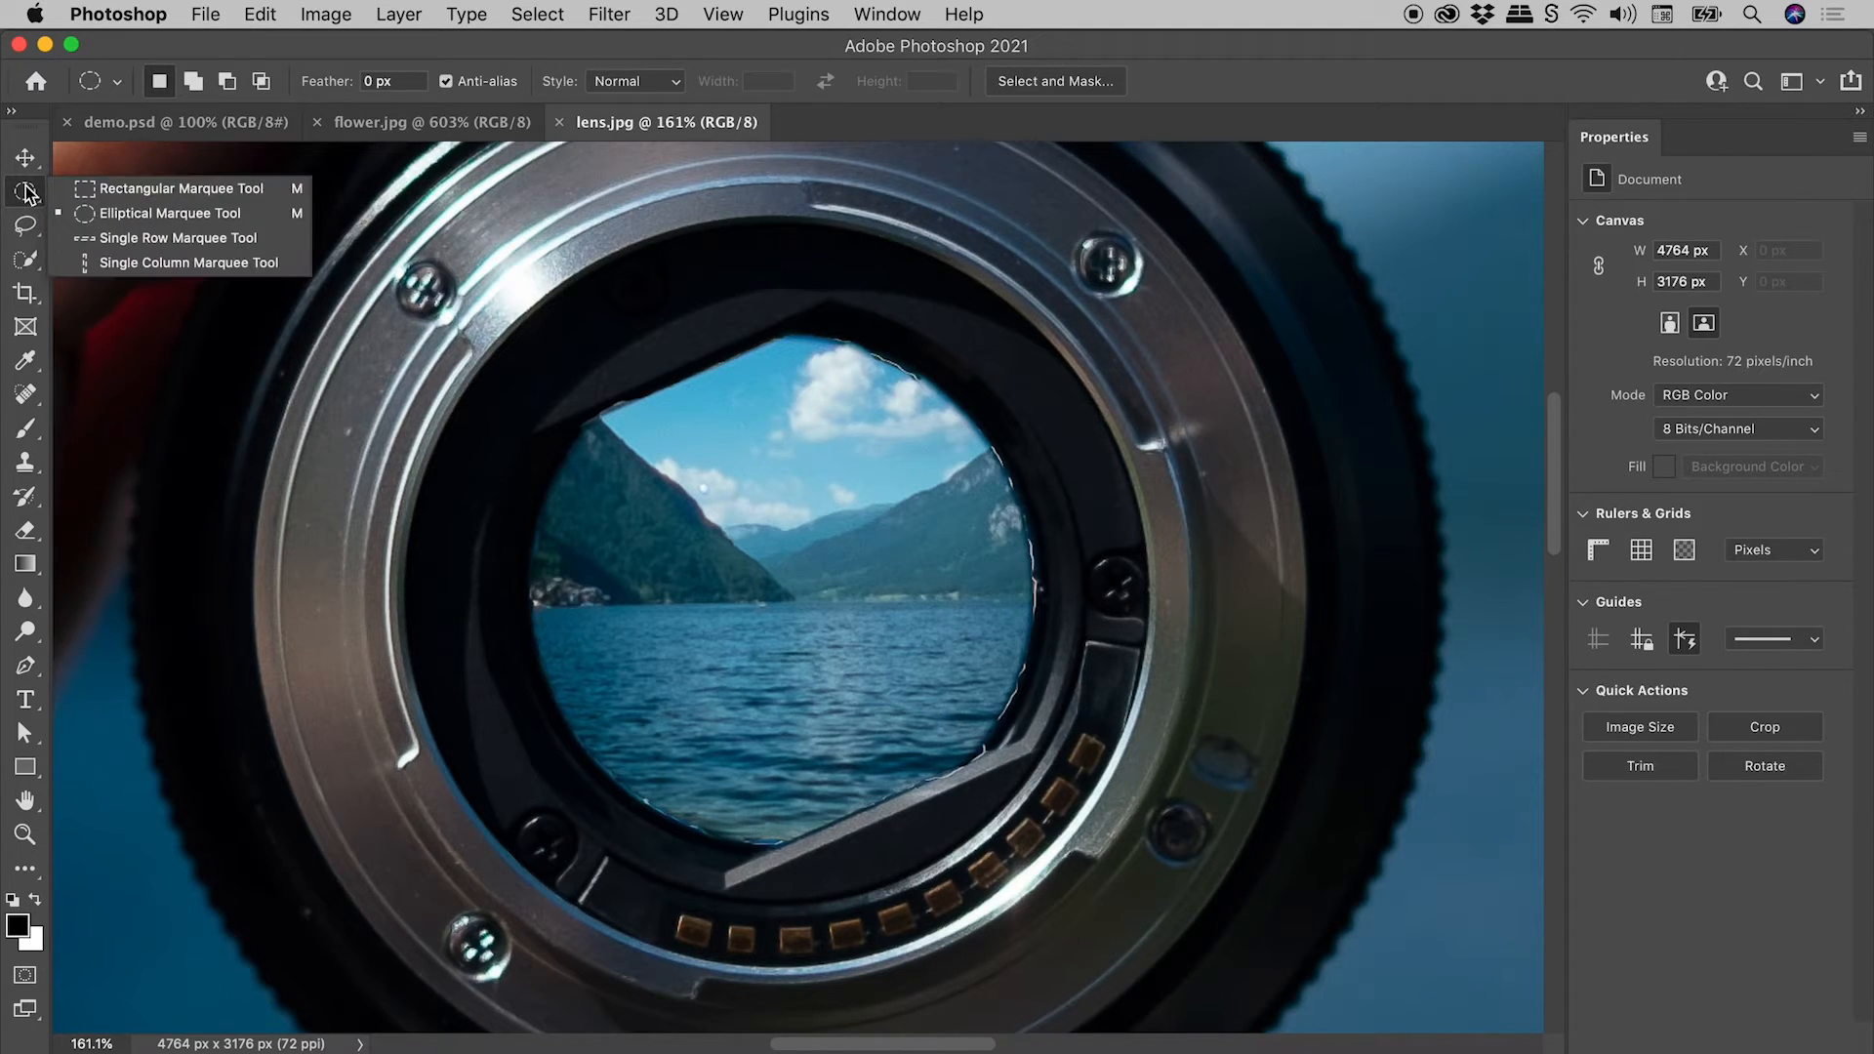
# Select the round lens opening with an Elliptical Marquee selection
pyautogui.click(168, 213)
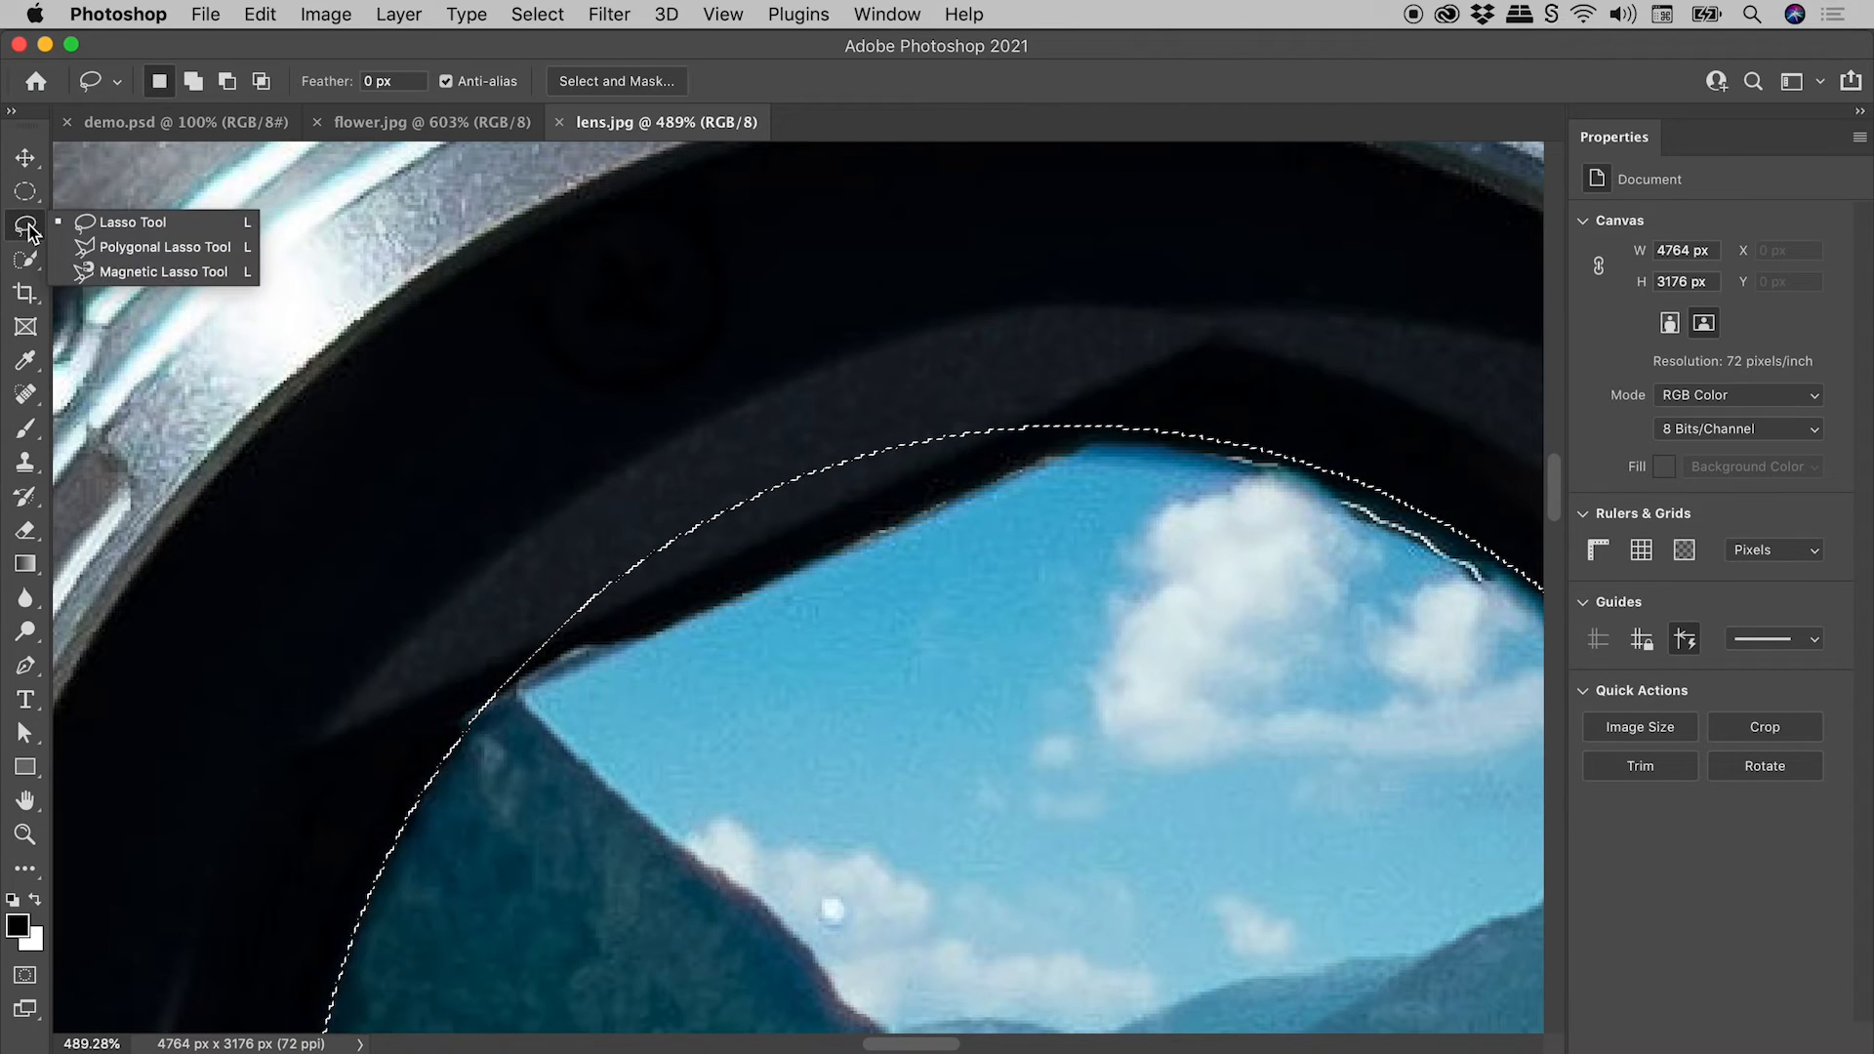
# Subtract the top and bottom dark rim pieces from the lens selection with Polygonal Lasso shapes
pyautogui.click(162, 271)
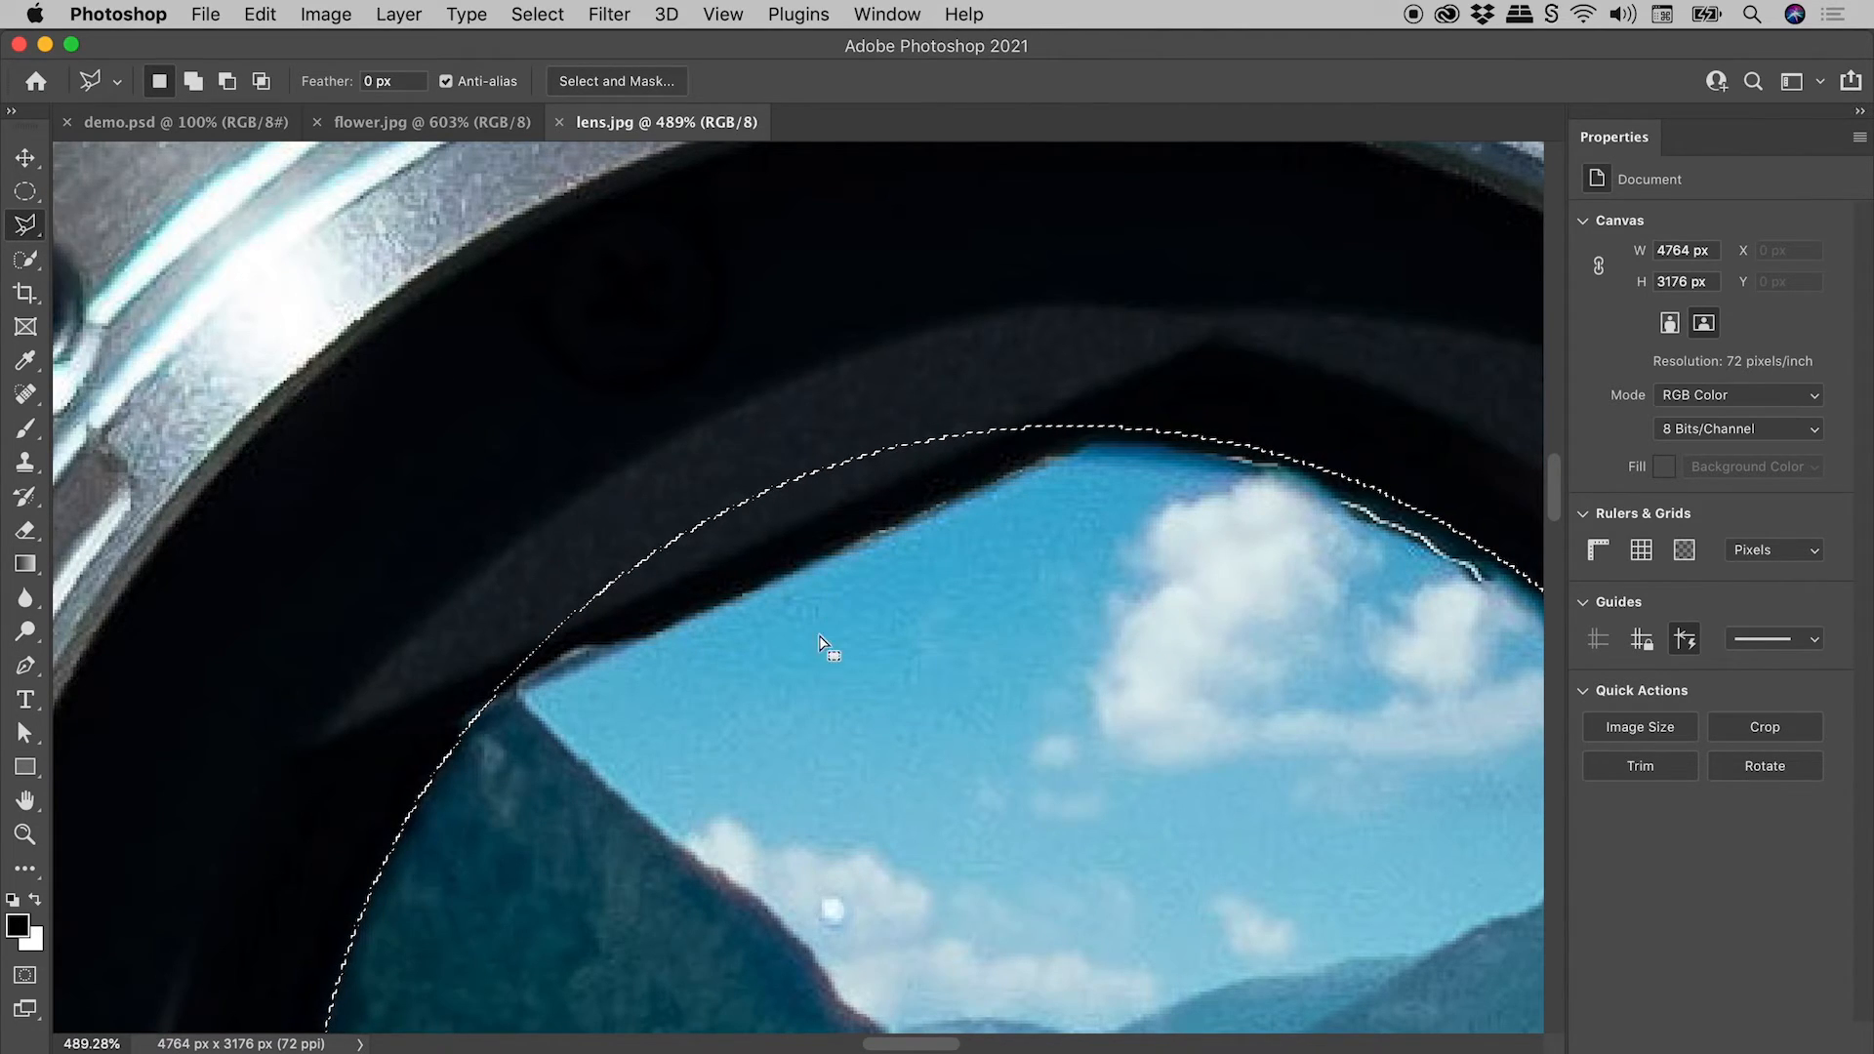
pyautogui.moveTo(967, 490)
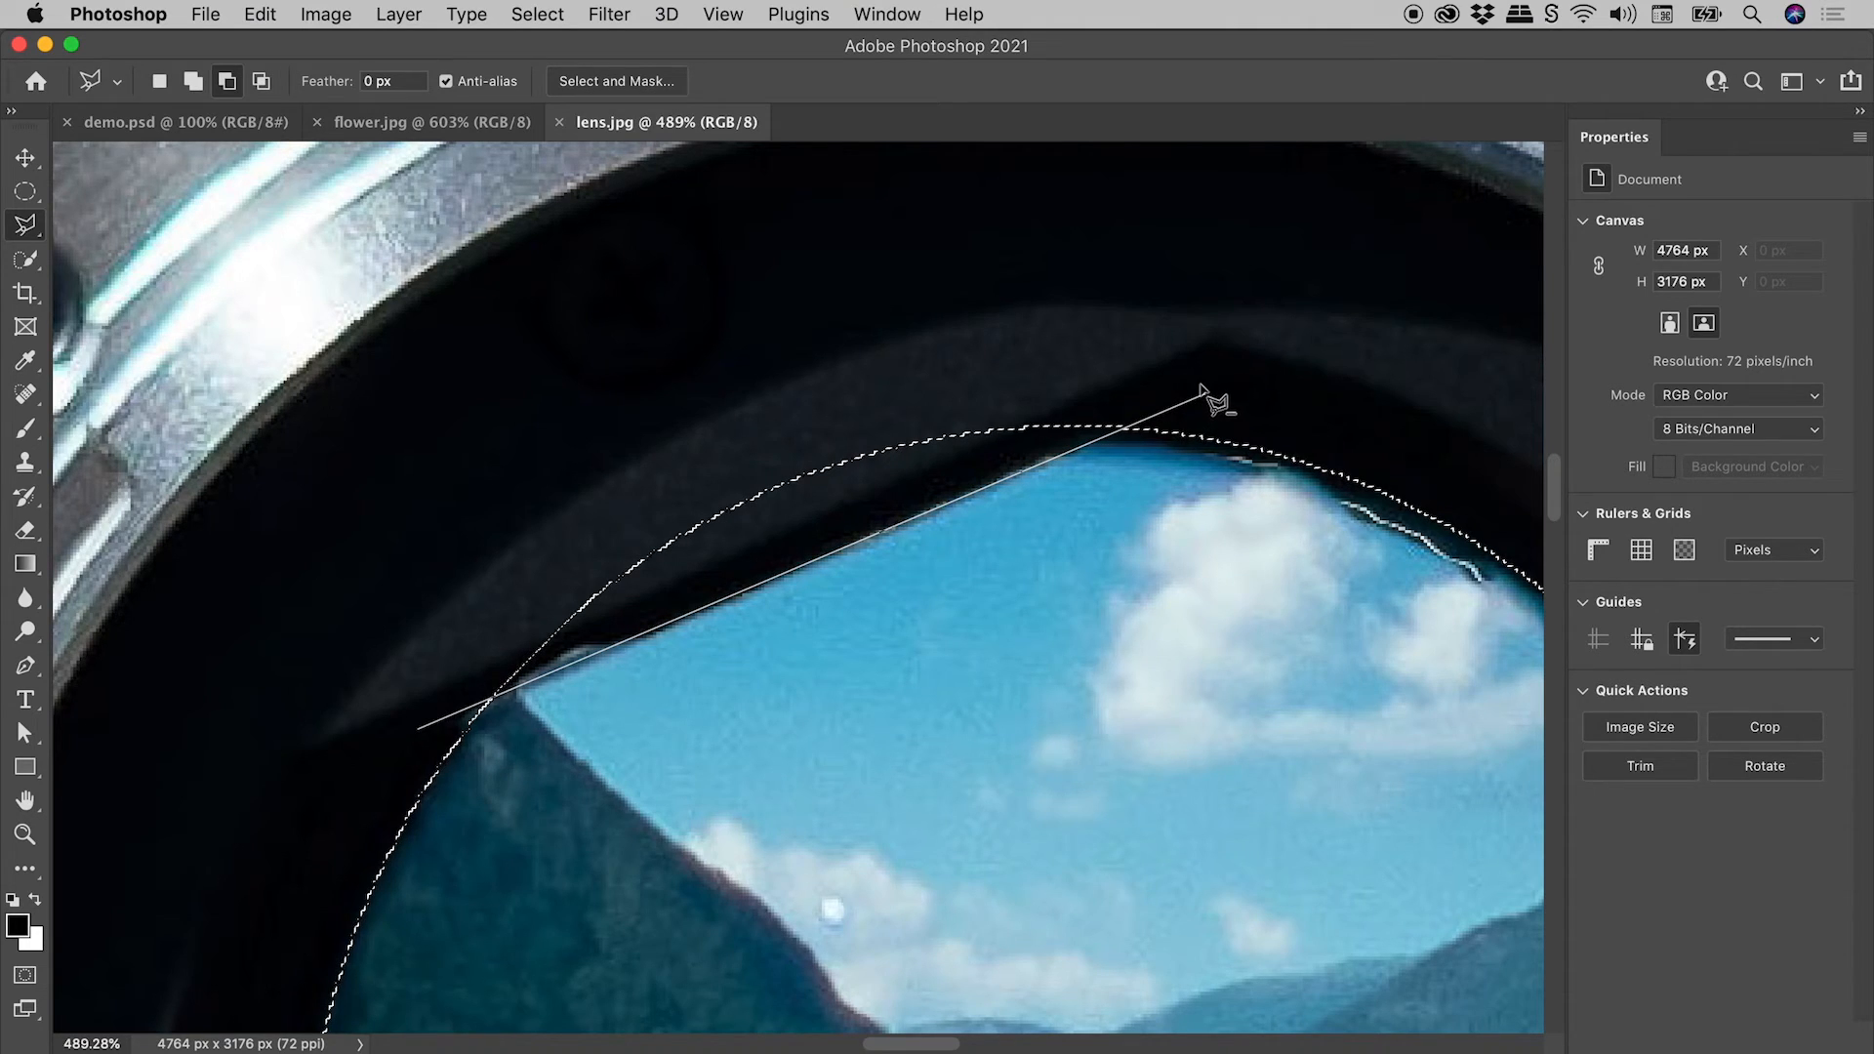
pyautogui.click(489, 563)
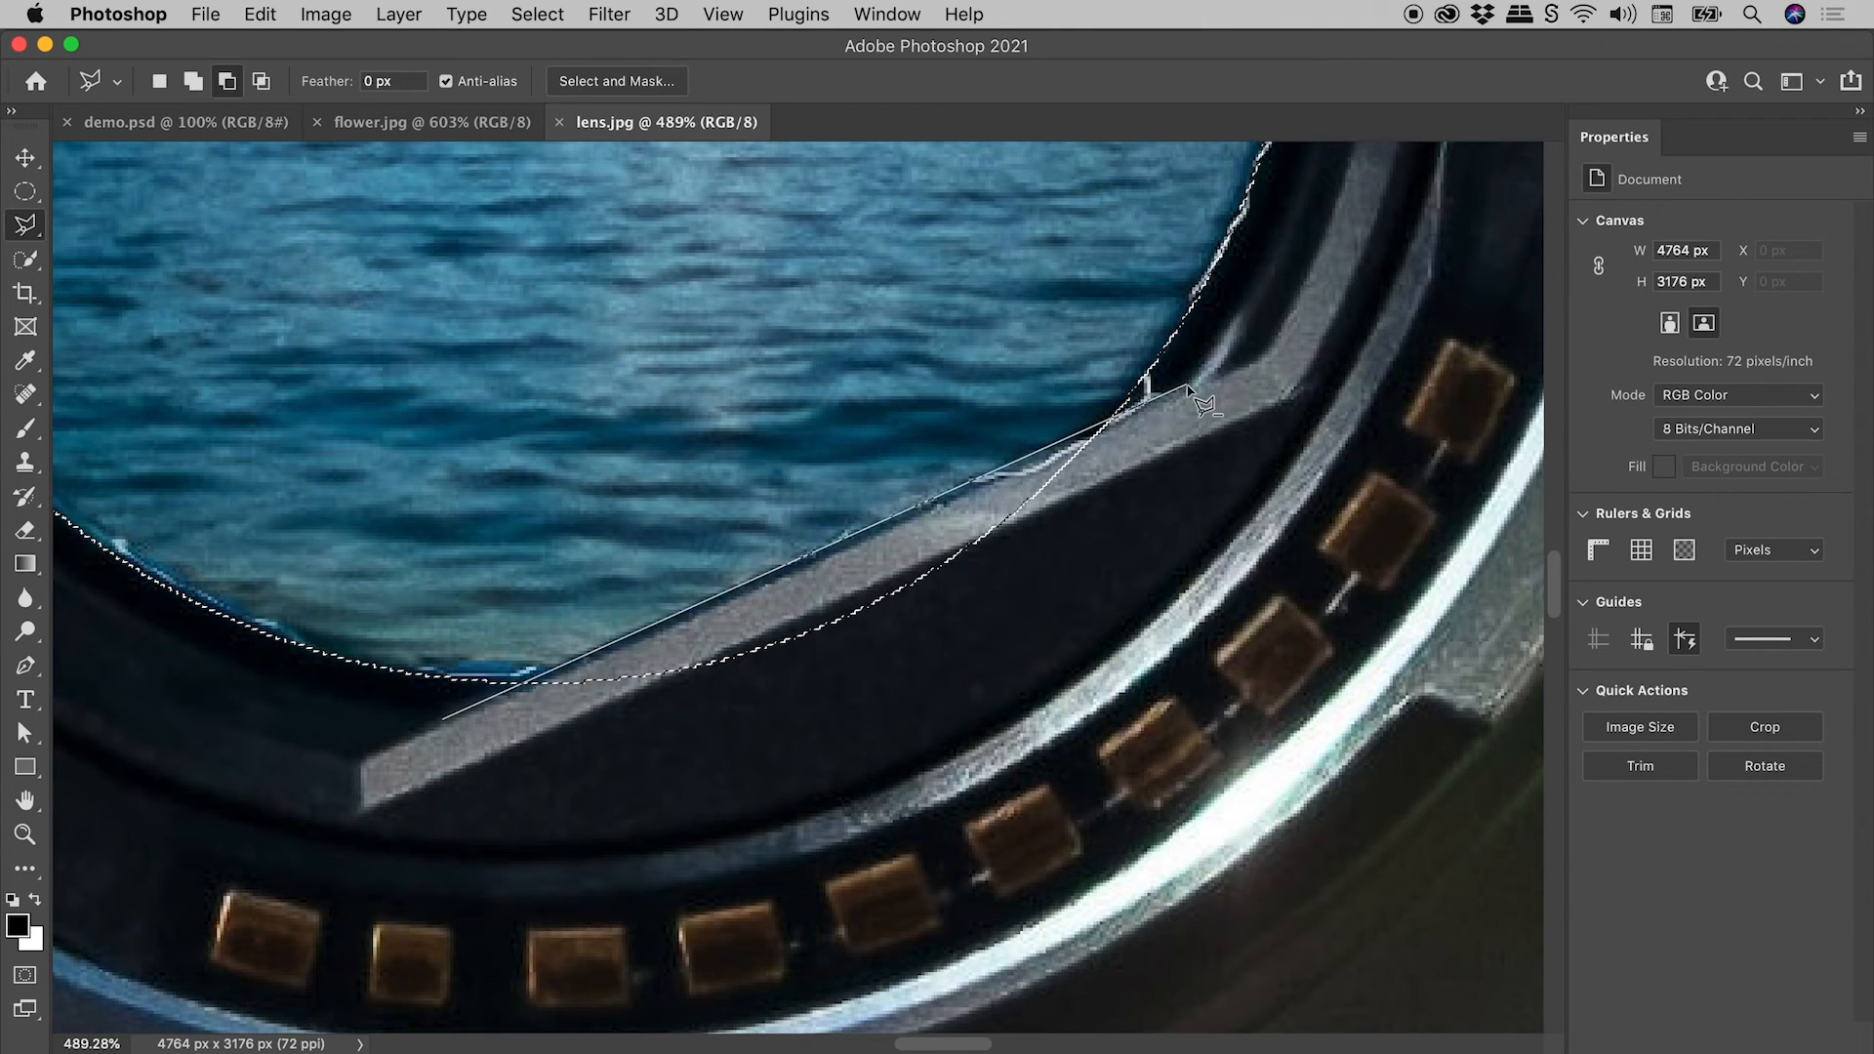
pyautogui.click(946, 729)
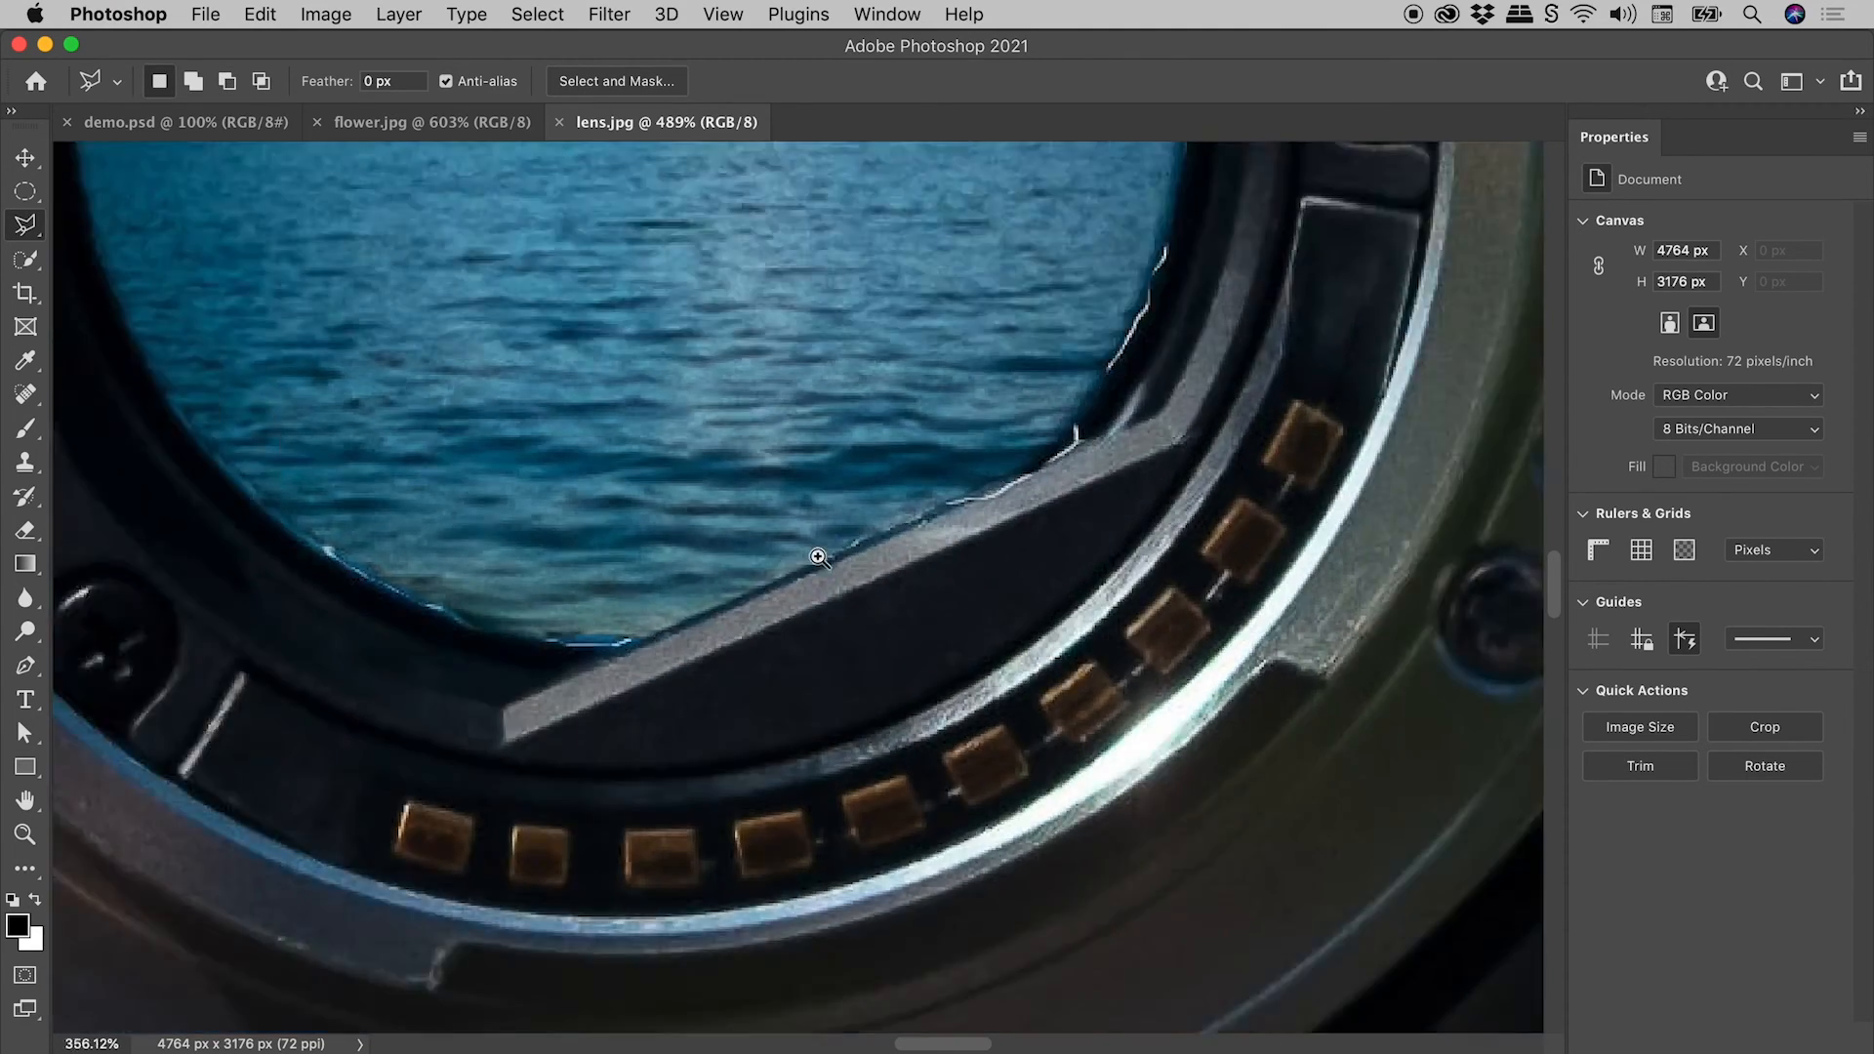
pyautogui.scroll(-3)
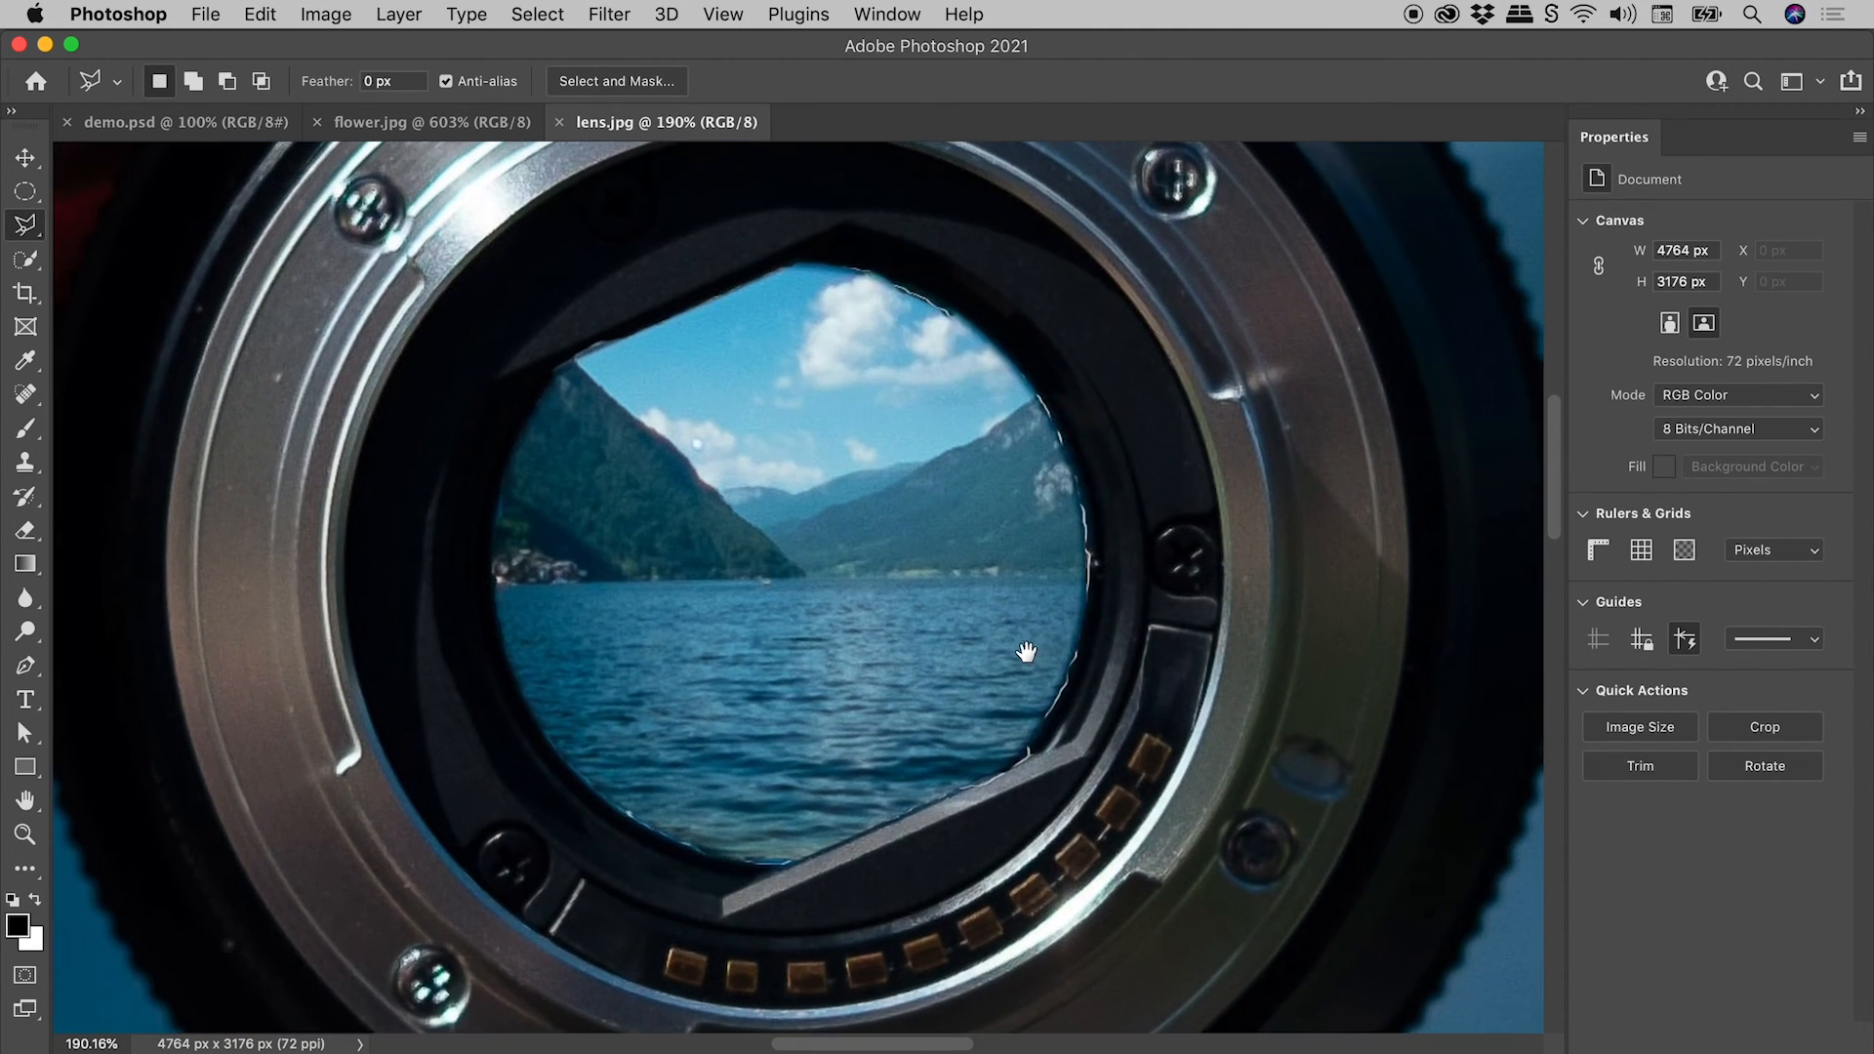